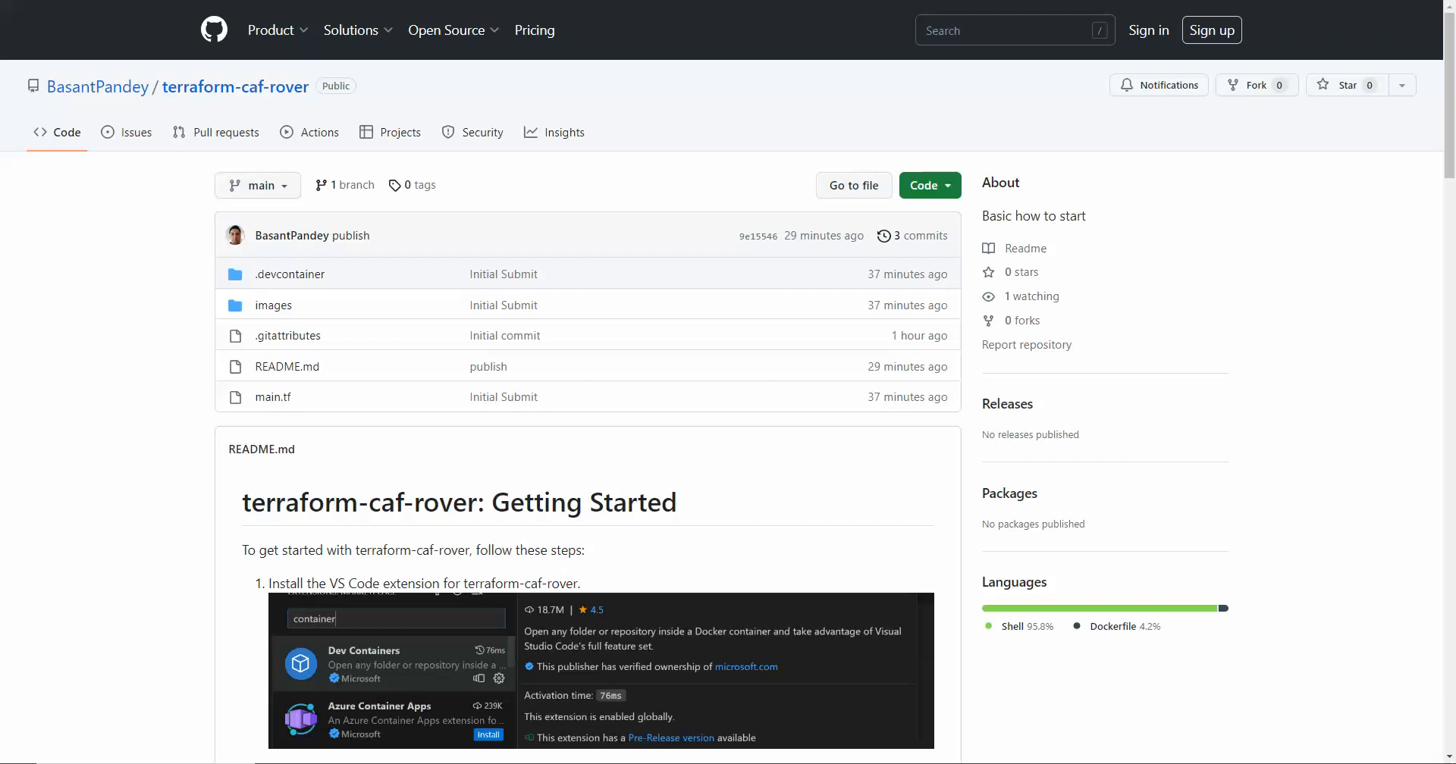
pyautogui.moveTo(768, 132)
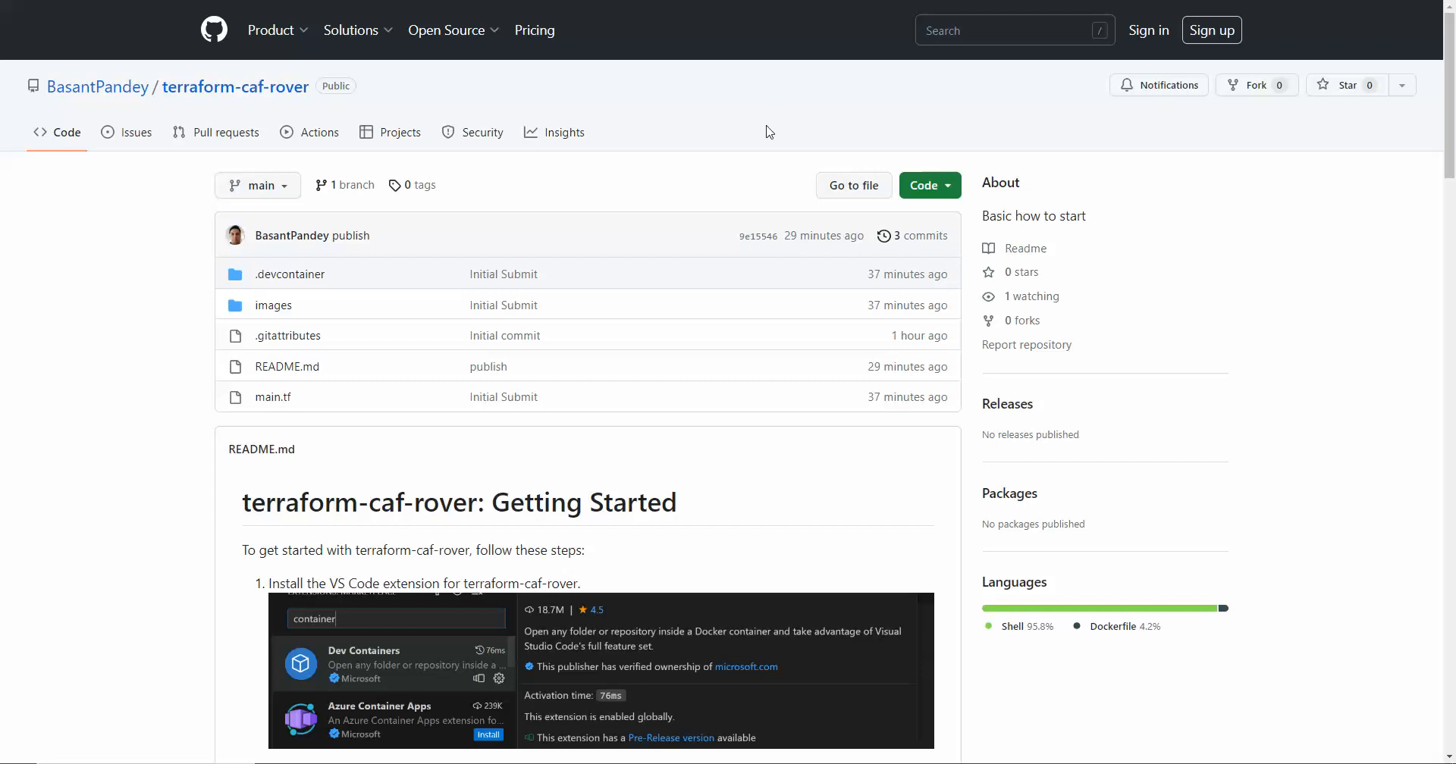
# Browse the rover repo's devcontainer files on GitHub and highlight the supported platforms list
pyautogui.scroll(-3)
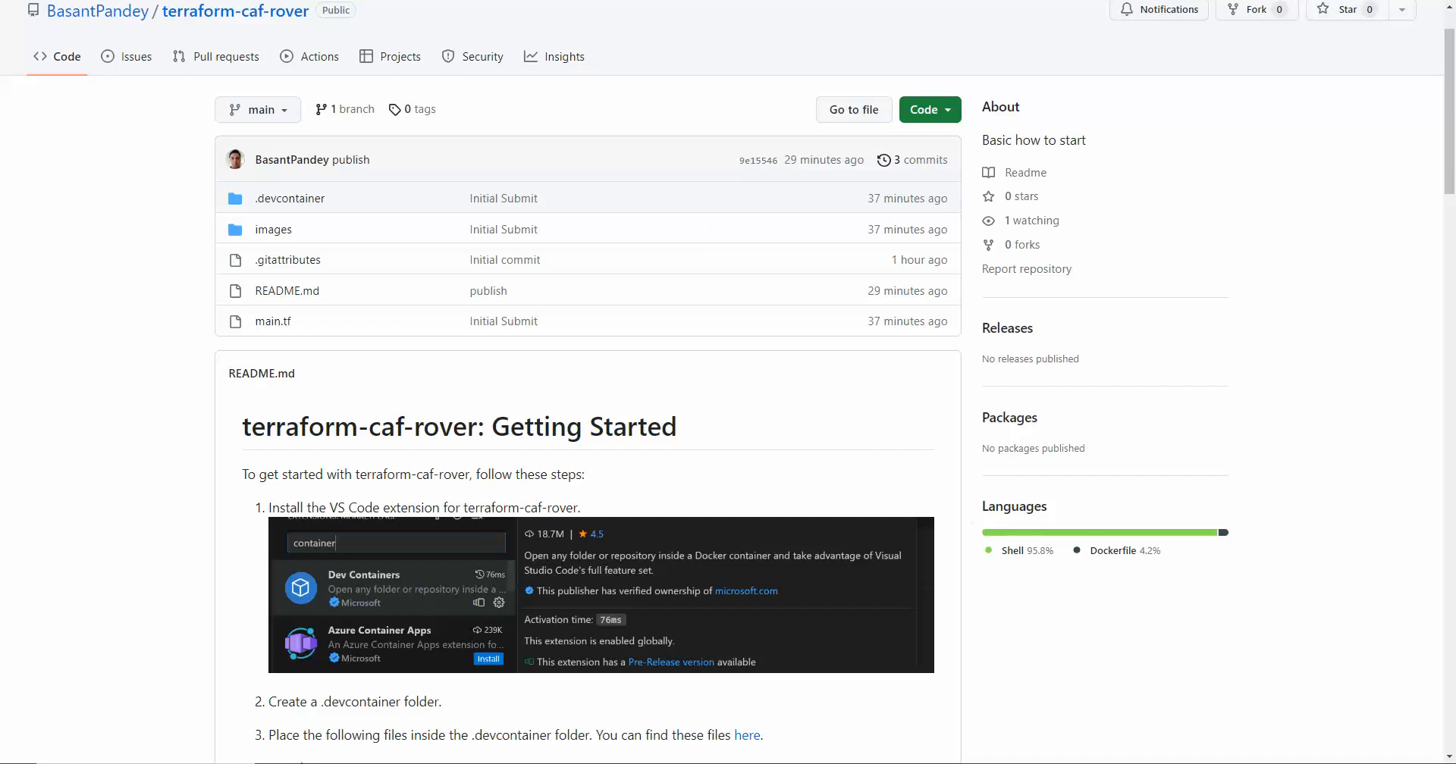
pyautogui.moveTo(736, 393)
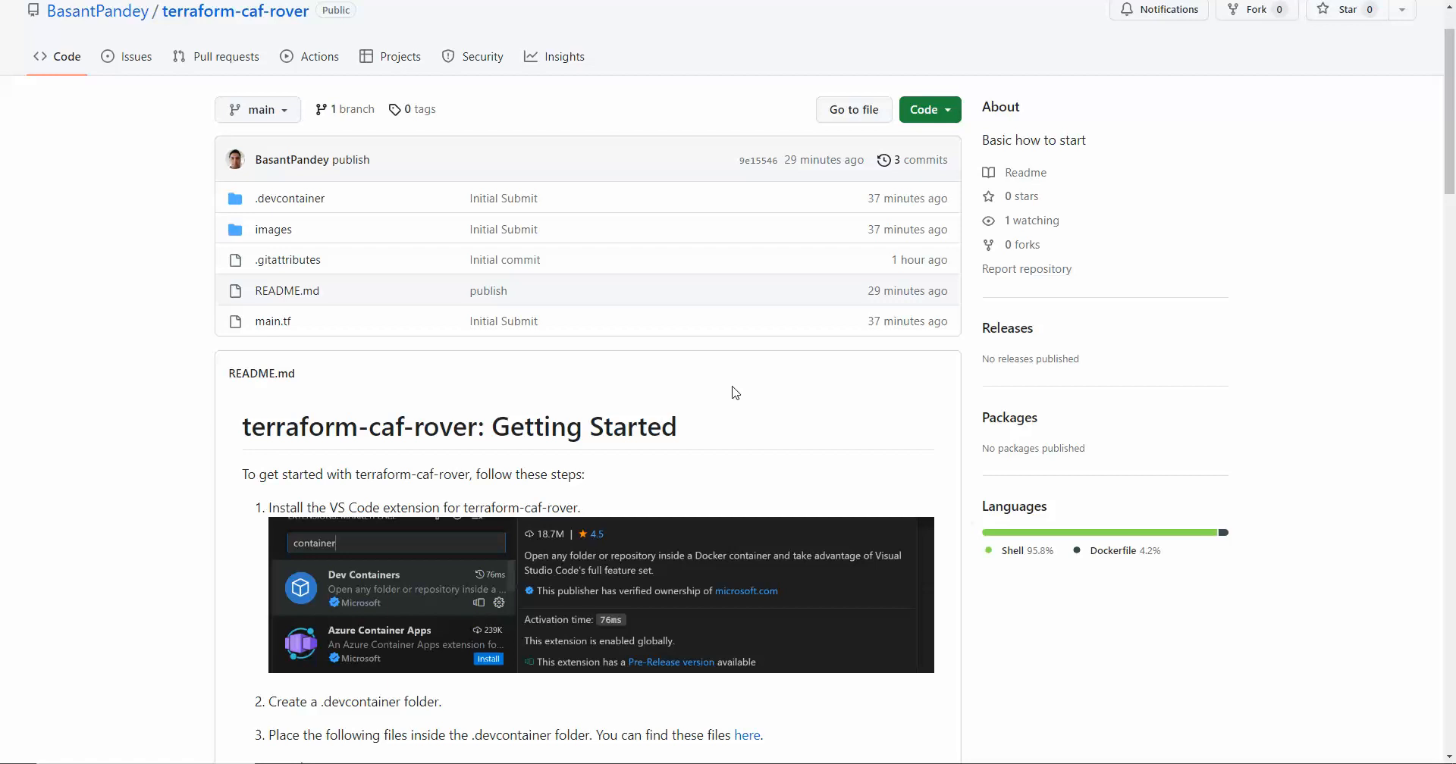
pyautogui.moveTo(641, 467)
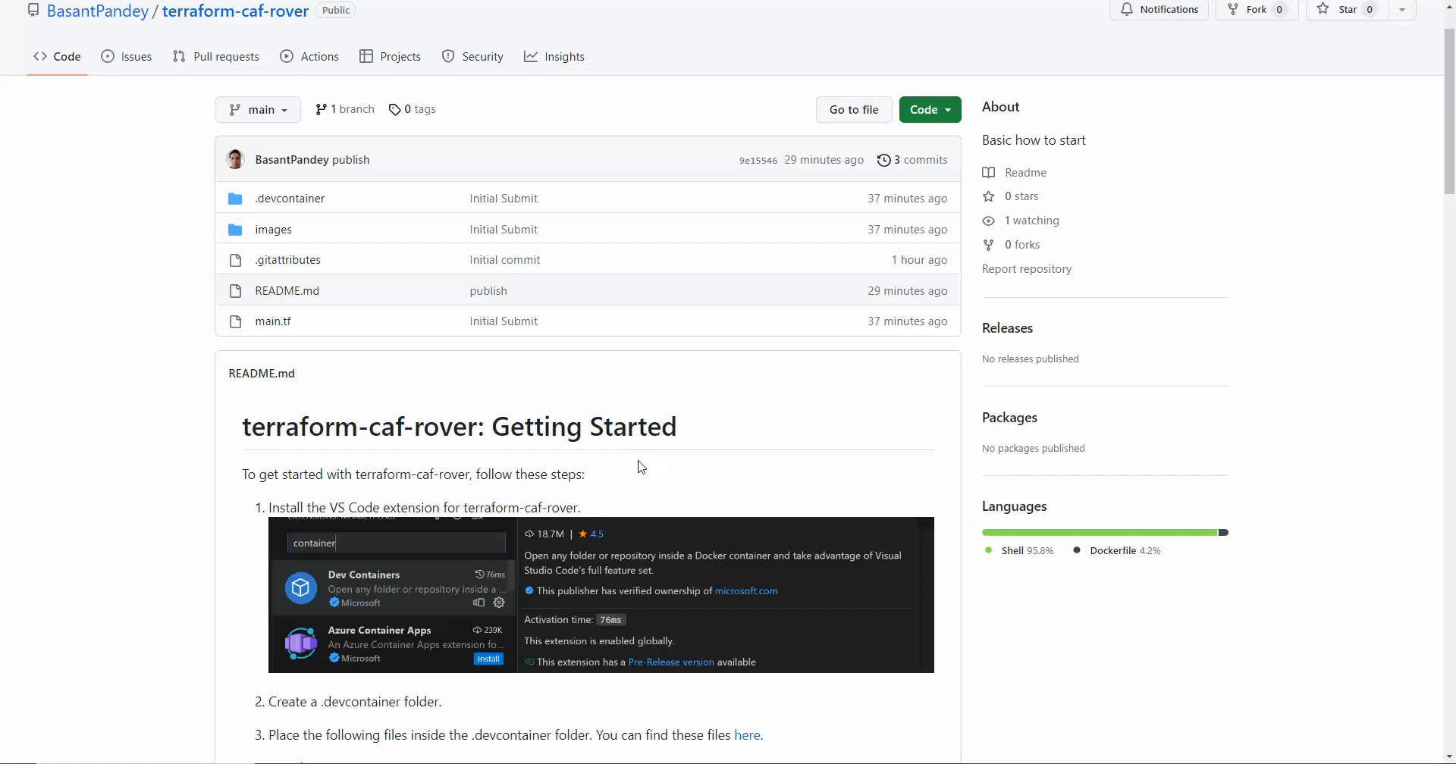
pyautogui.moveTo(660, 470)
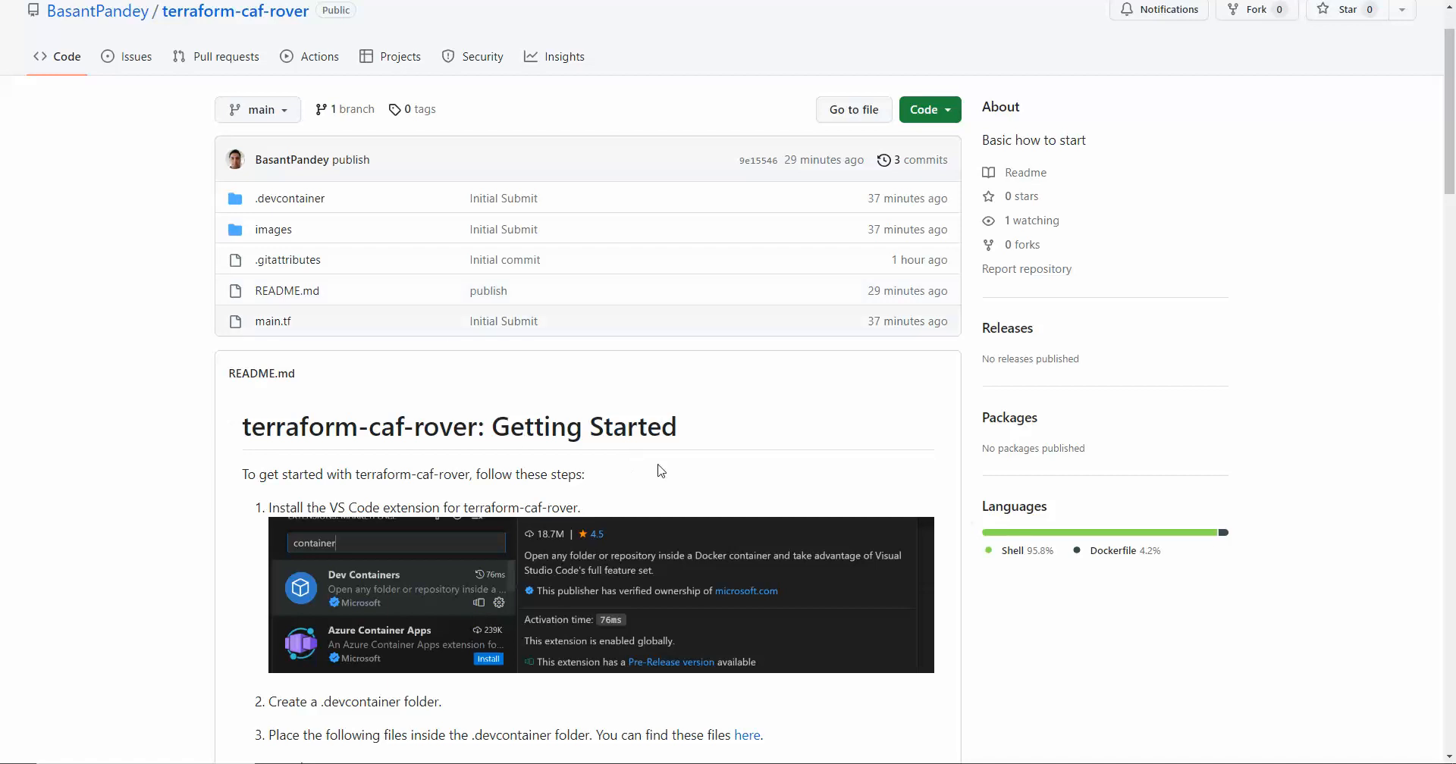
pyautogui.scroll(-3)
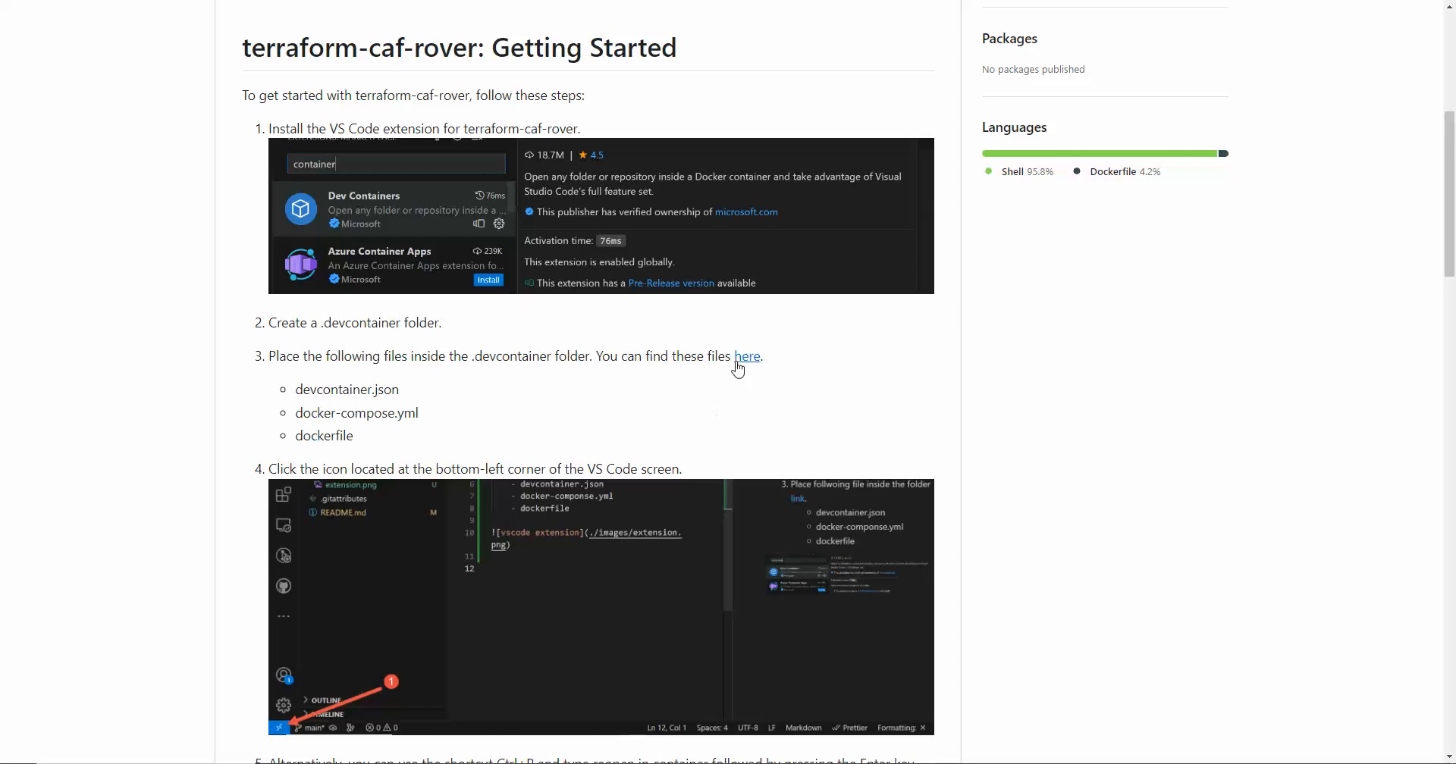
pyautogui.moveTo(746, 356)
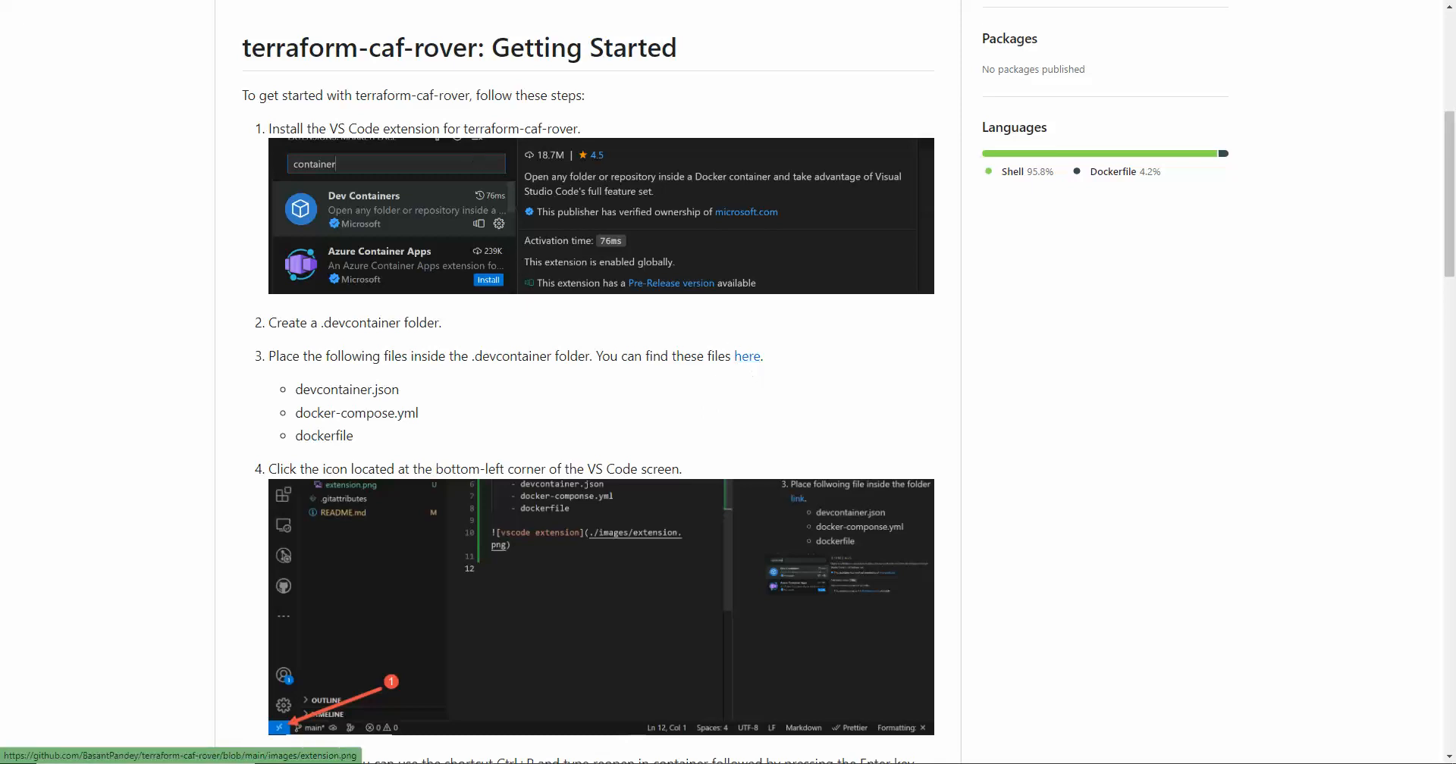
pyautogui.click(746, 356)
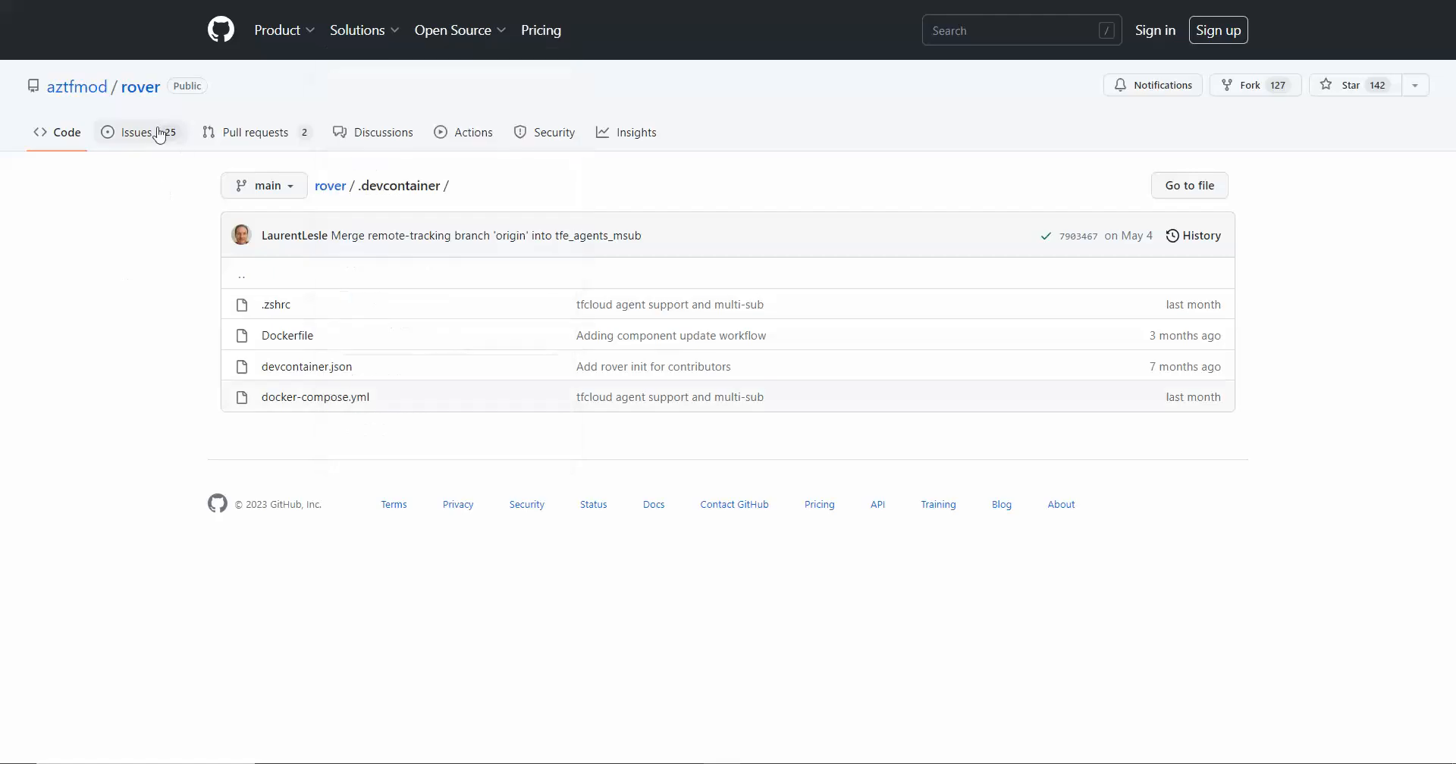
pyautogui.moveTo(158, 147)
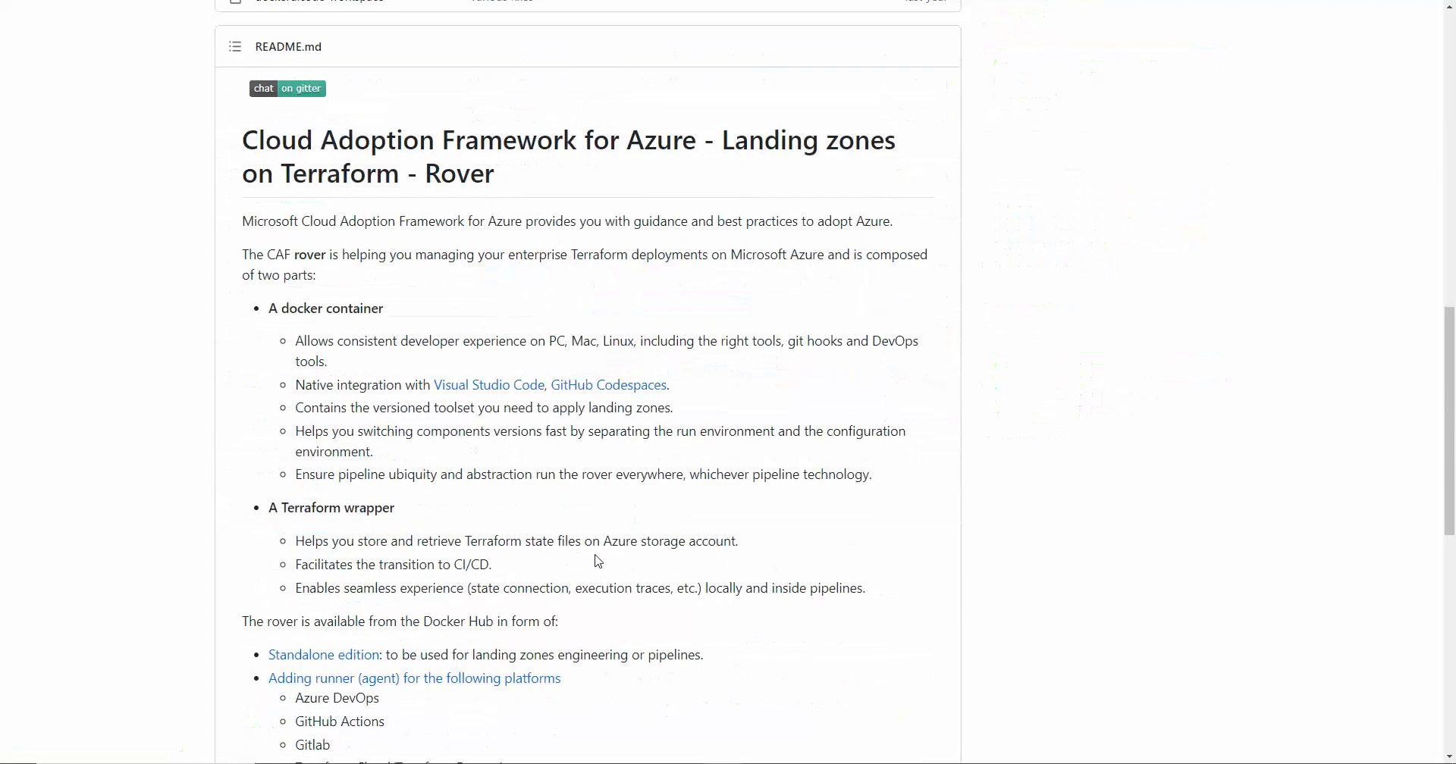
pyautogui.scroll(-3)
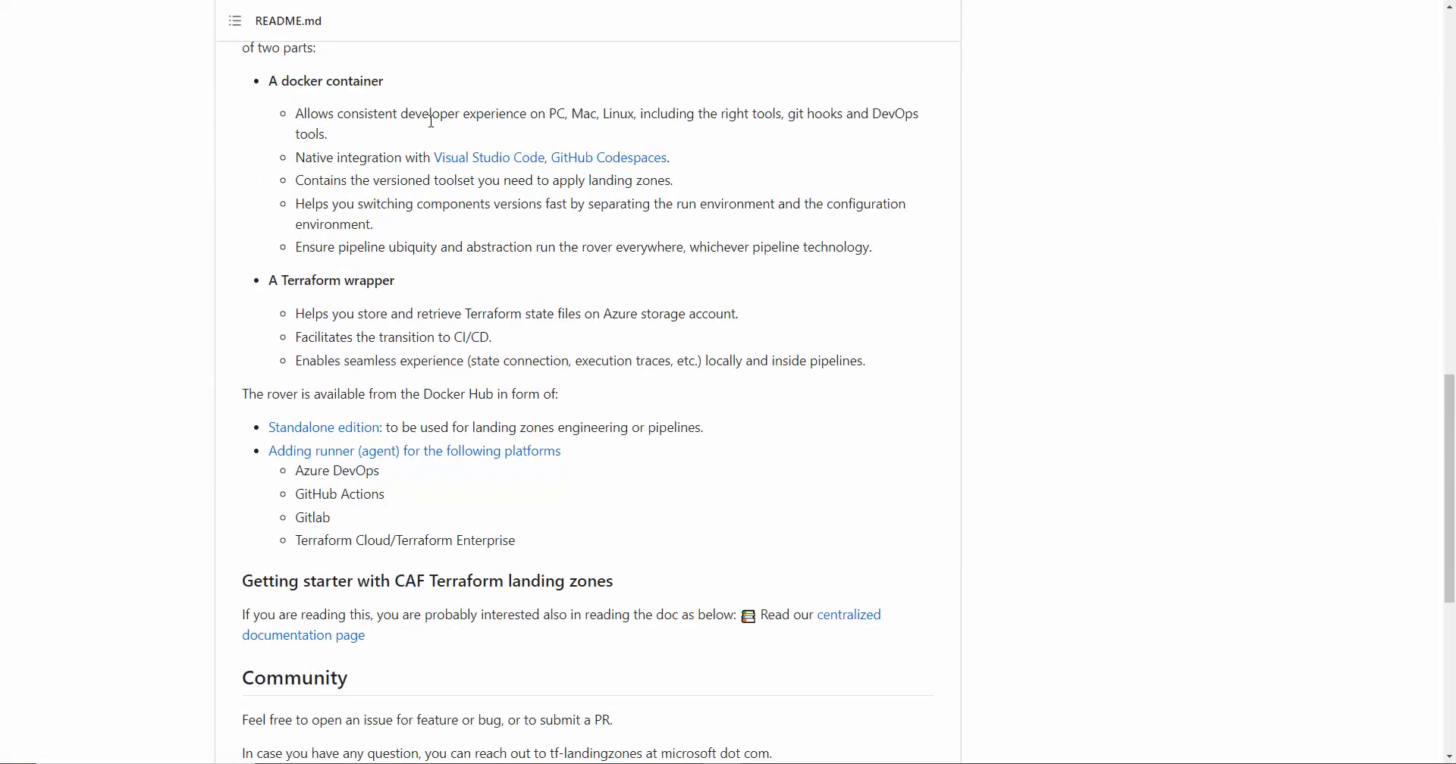
pyautogui.doubleClick(558, 114)
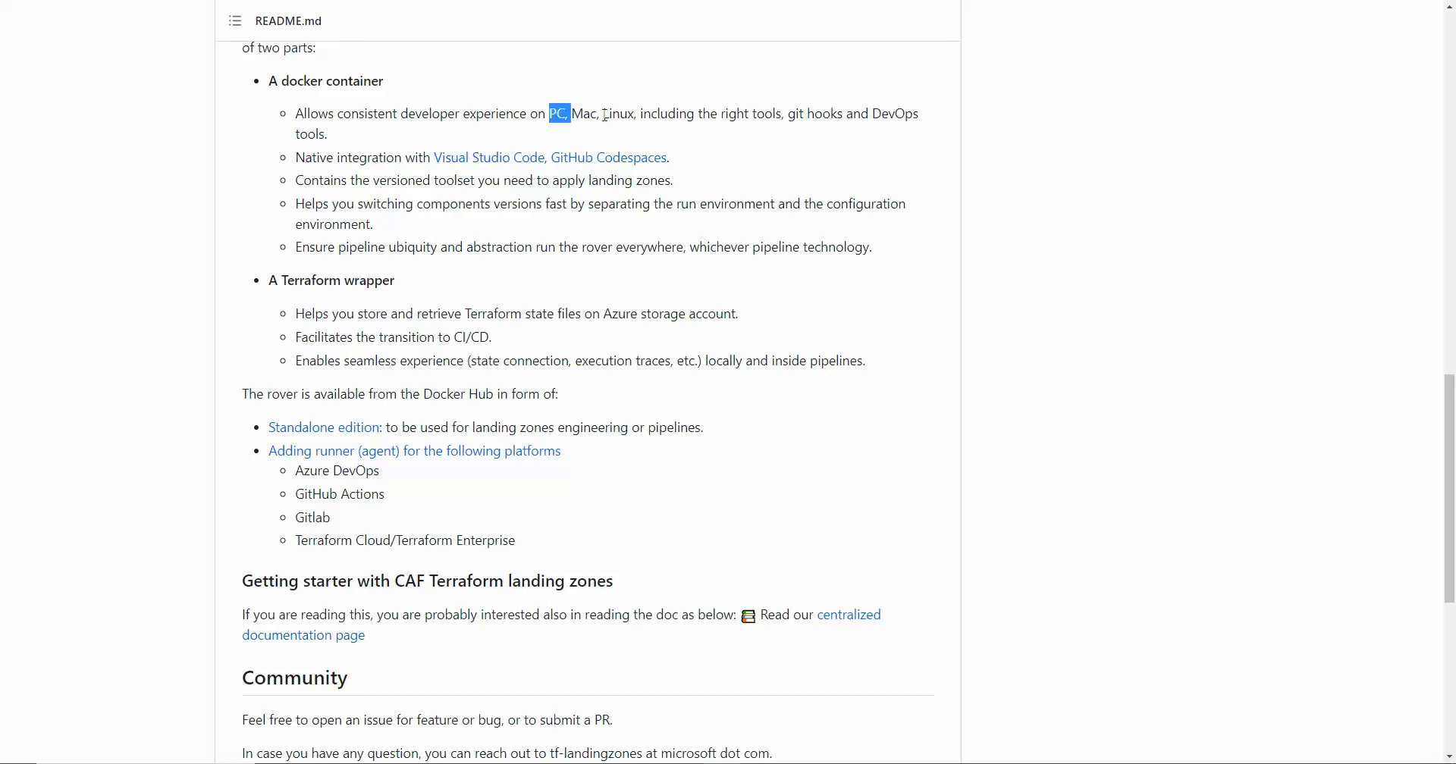
pyautogui.moveTo(549, 114); pyautogui.dragTo(737, 114)
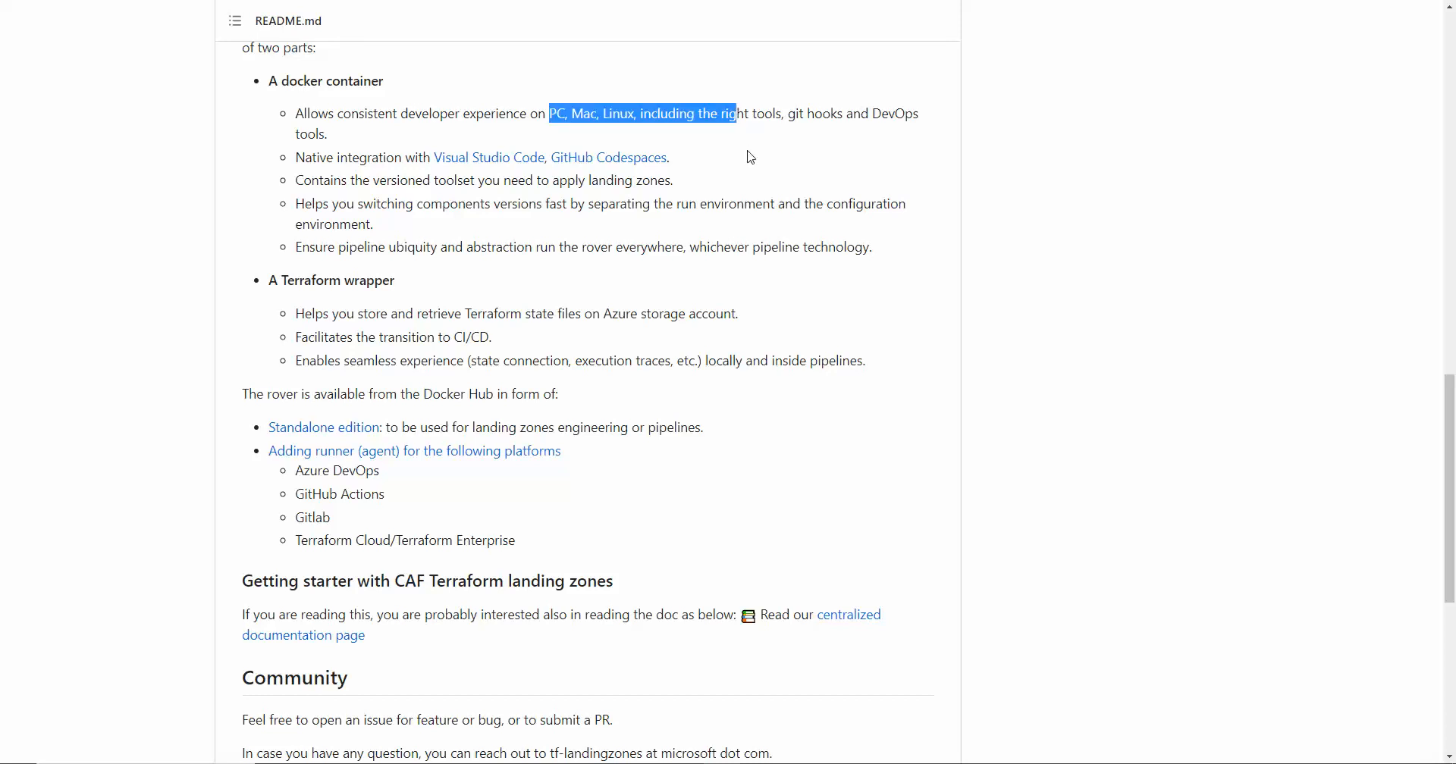
pyautogui.moveTo(469, 162)
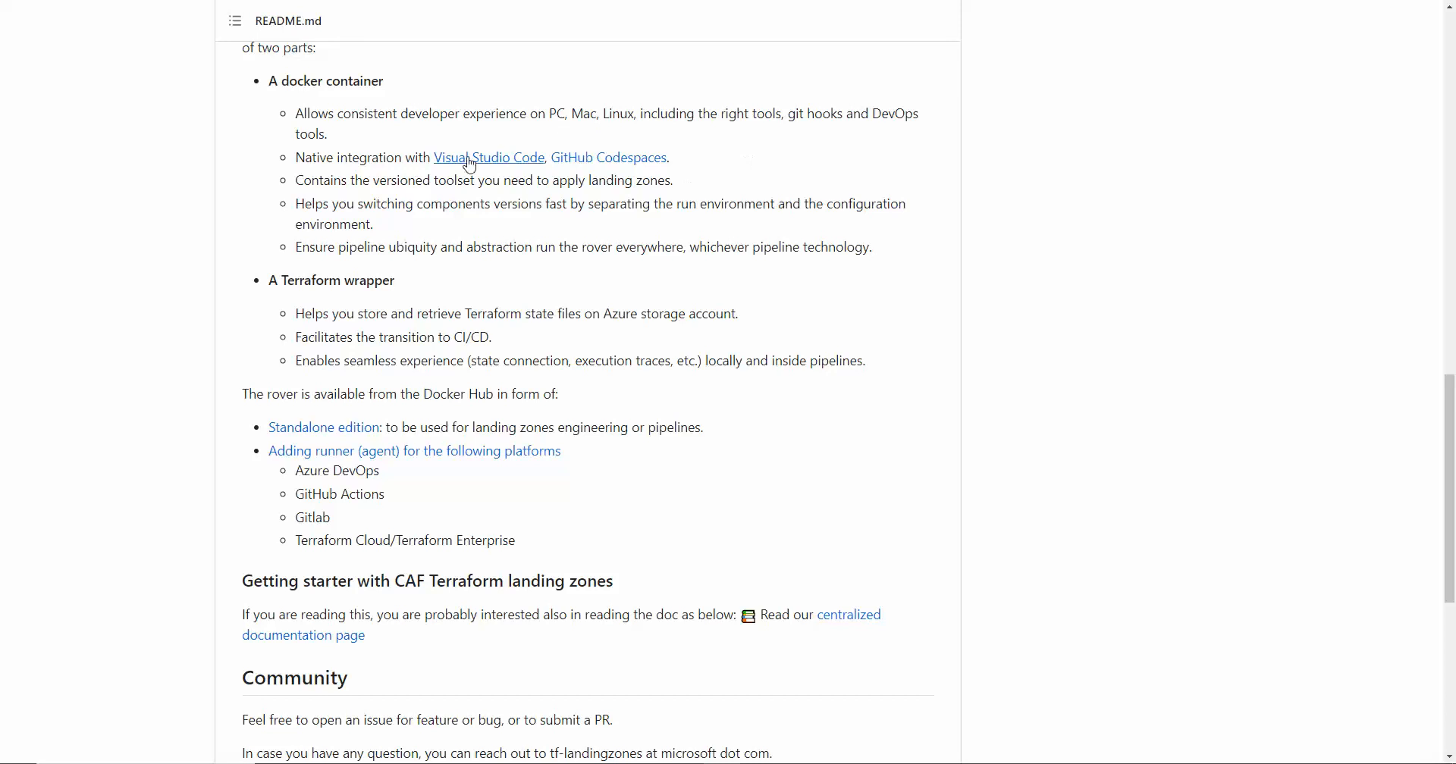
pyautogui.moveTo(695, 269)
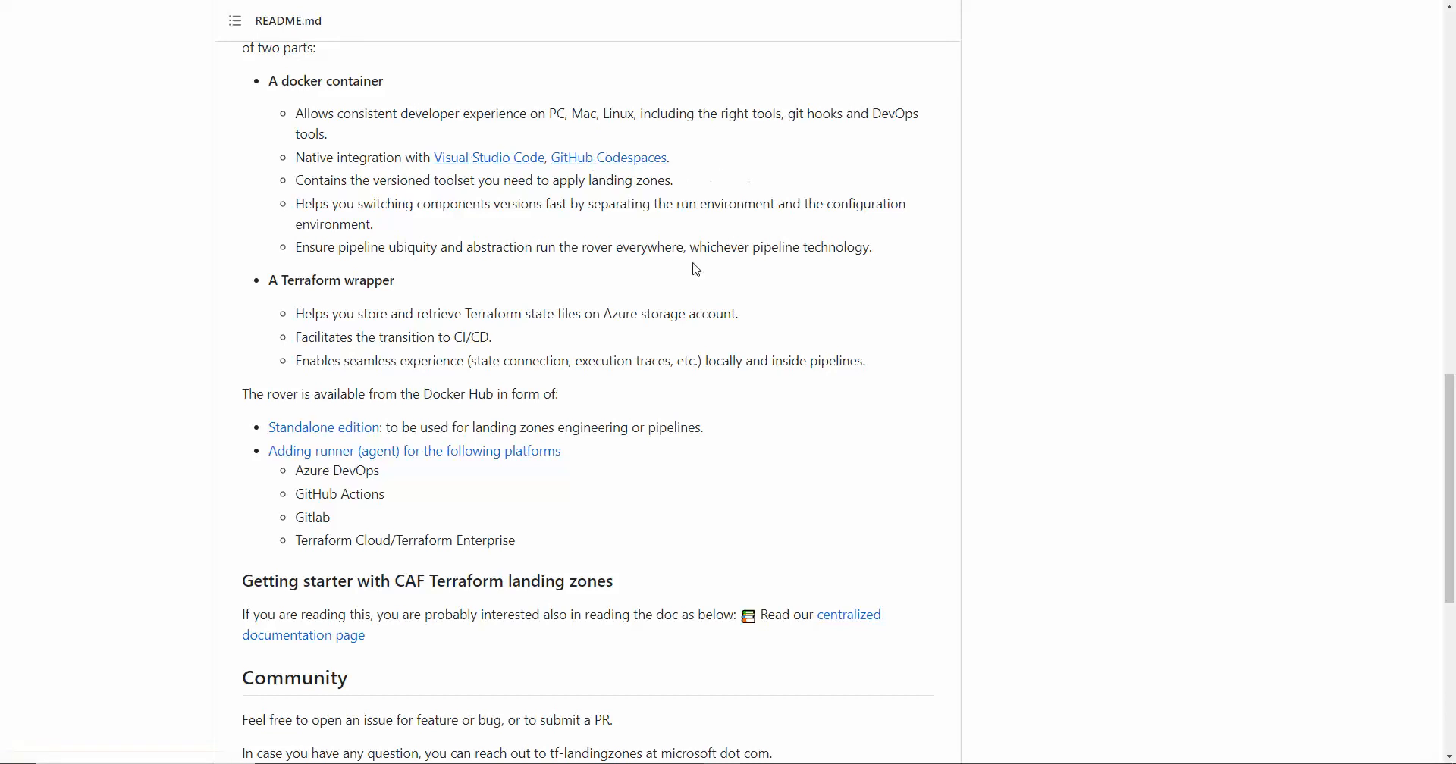
pyautogui.moveTo(713, 349)
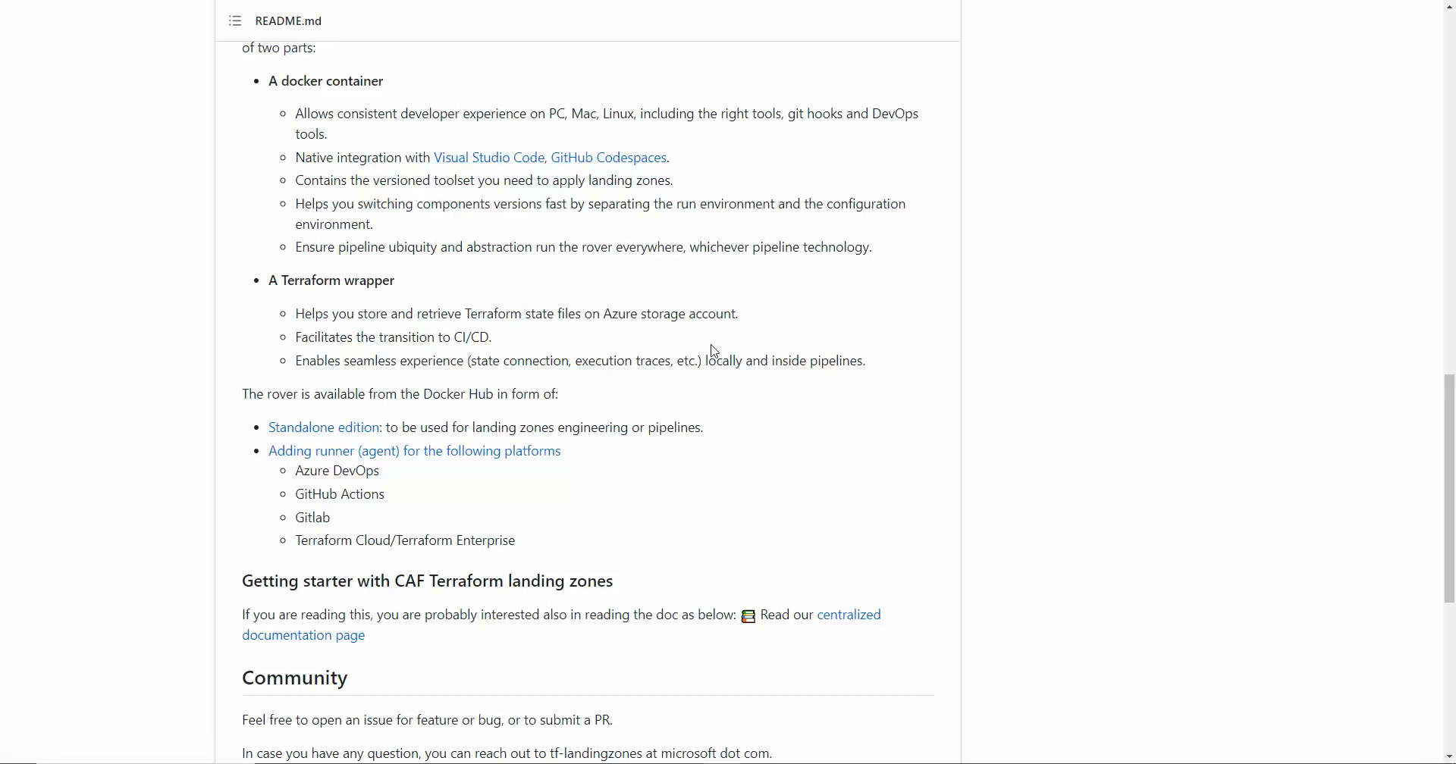
pyautogui.moveTo(630, 352)
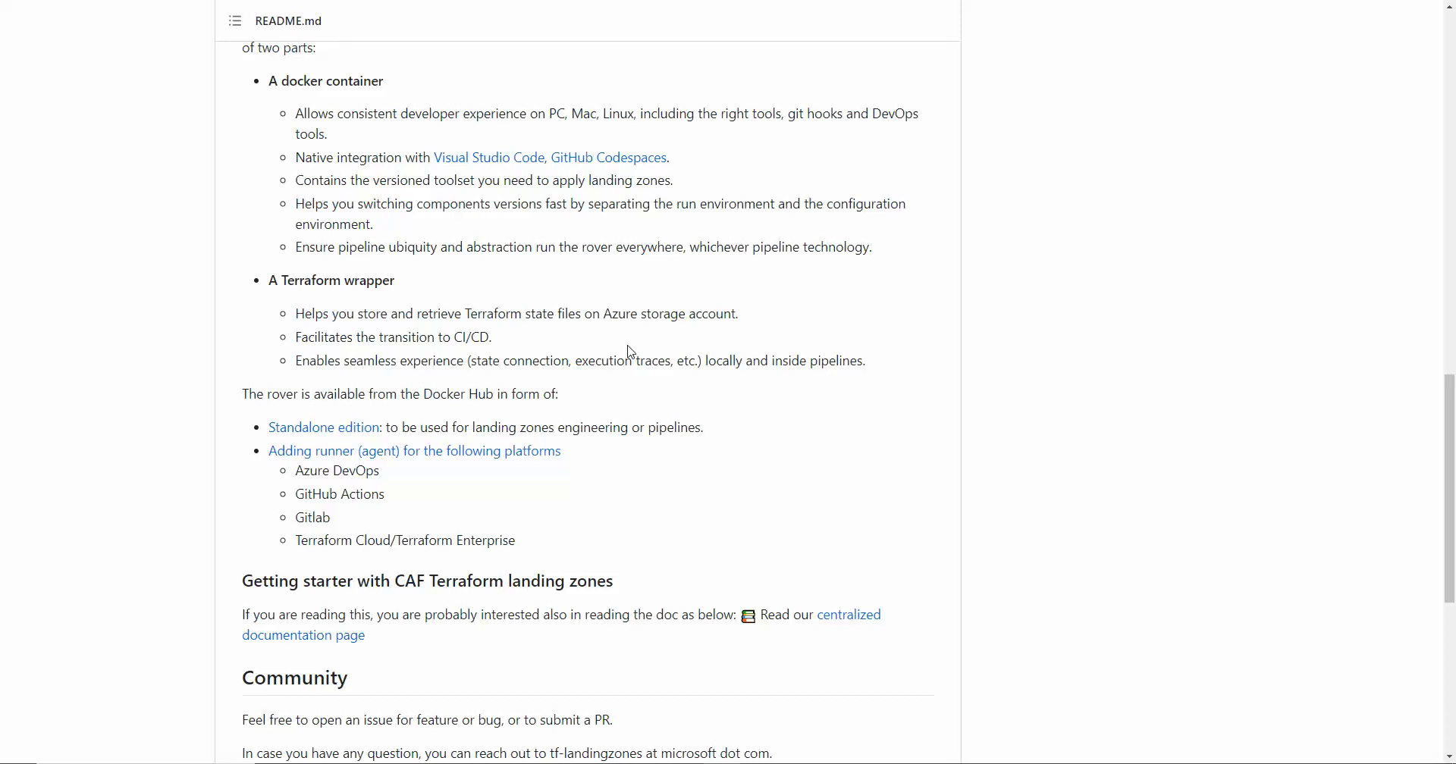
pyautogui.moveTo(291, 150)
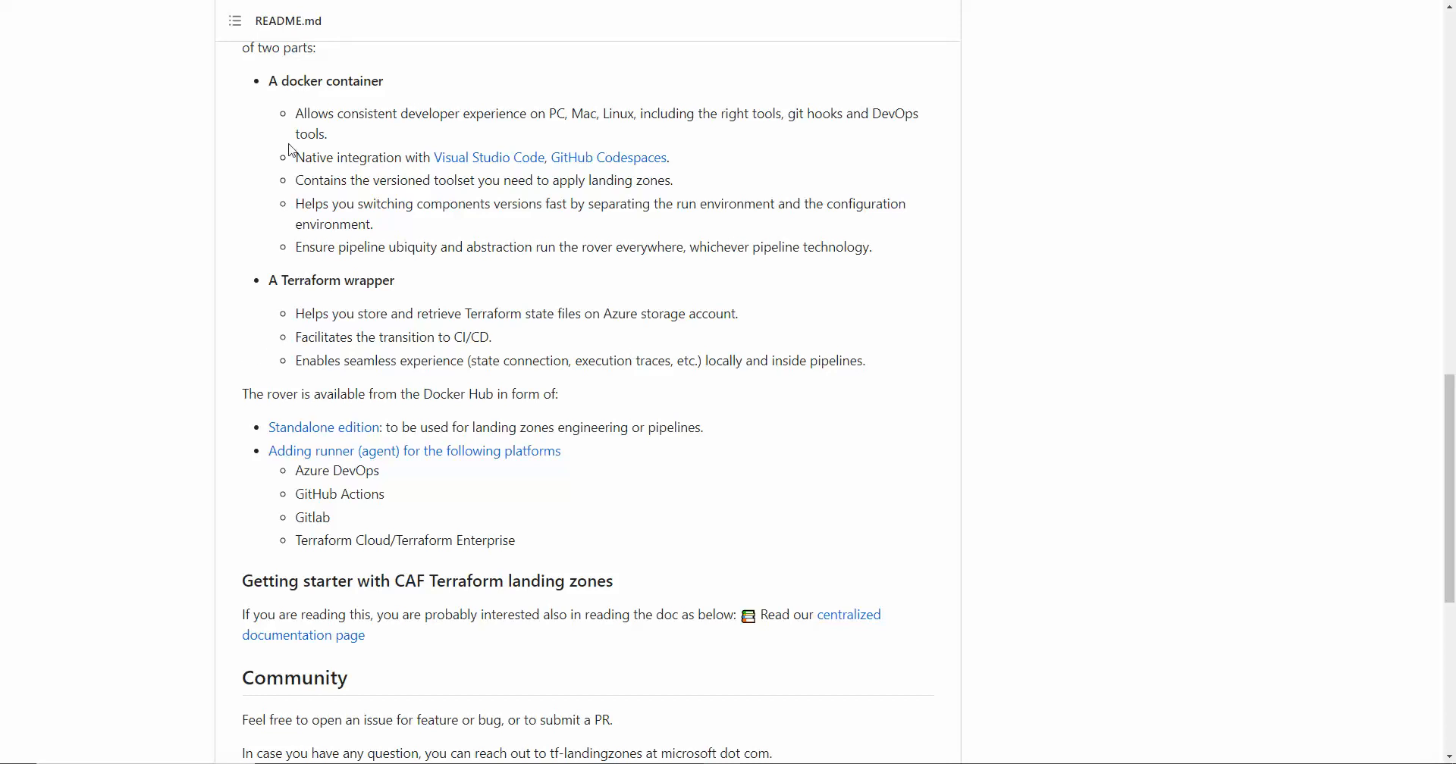
pyautogui.moveTo(684, 269)
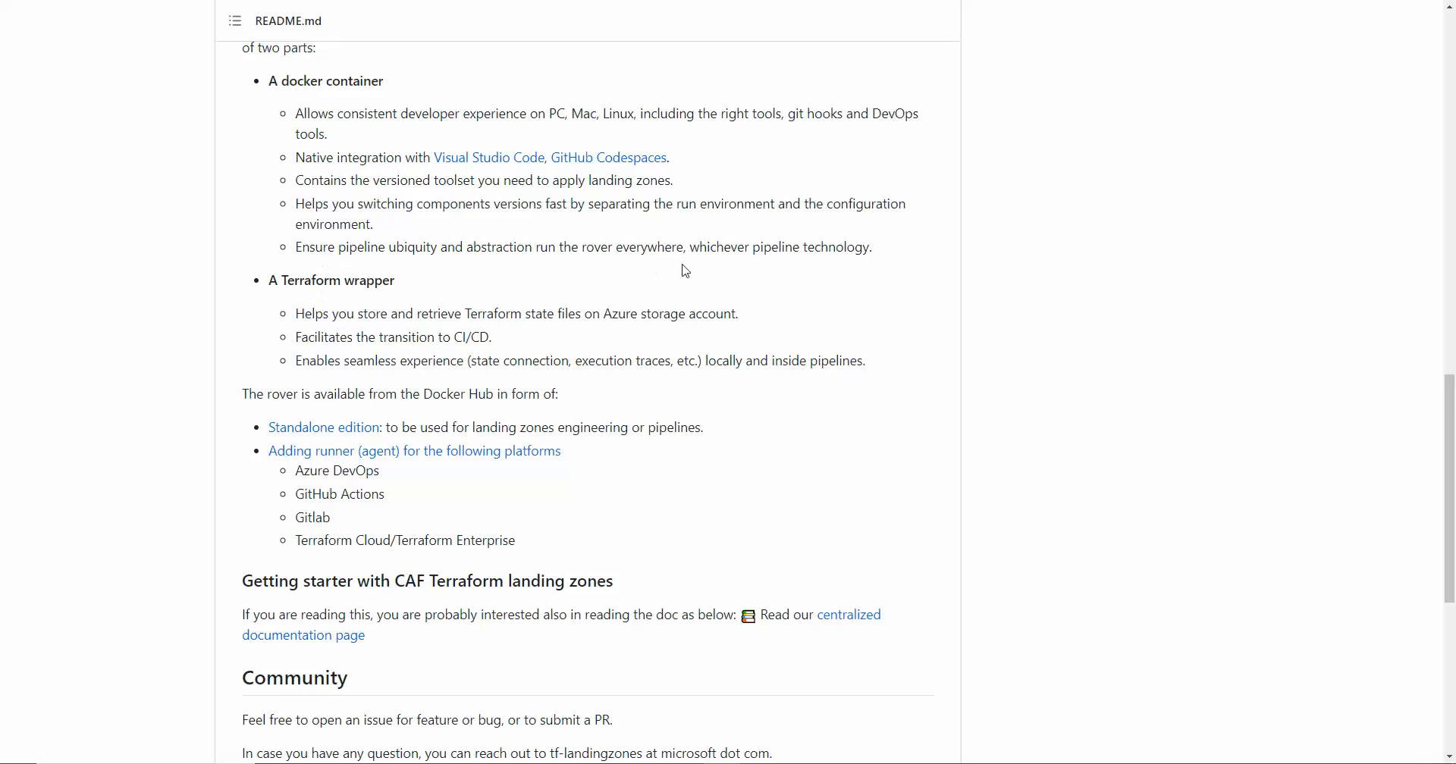
pyautogui.moveTo(581, 341)
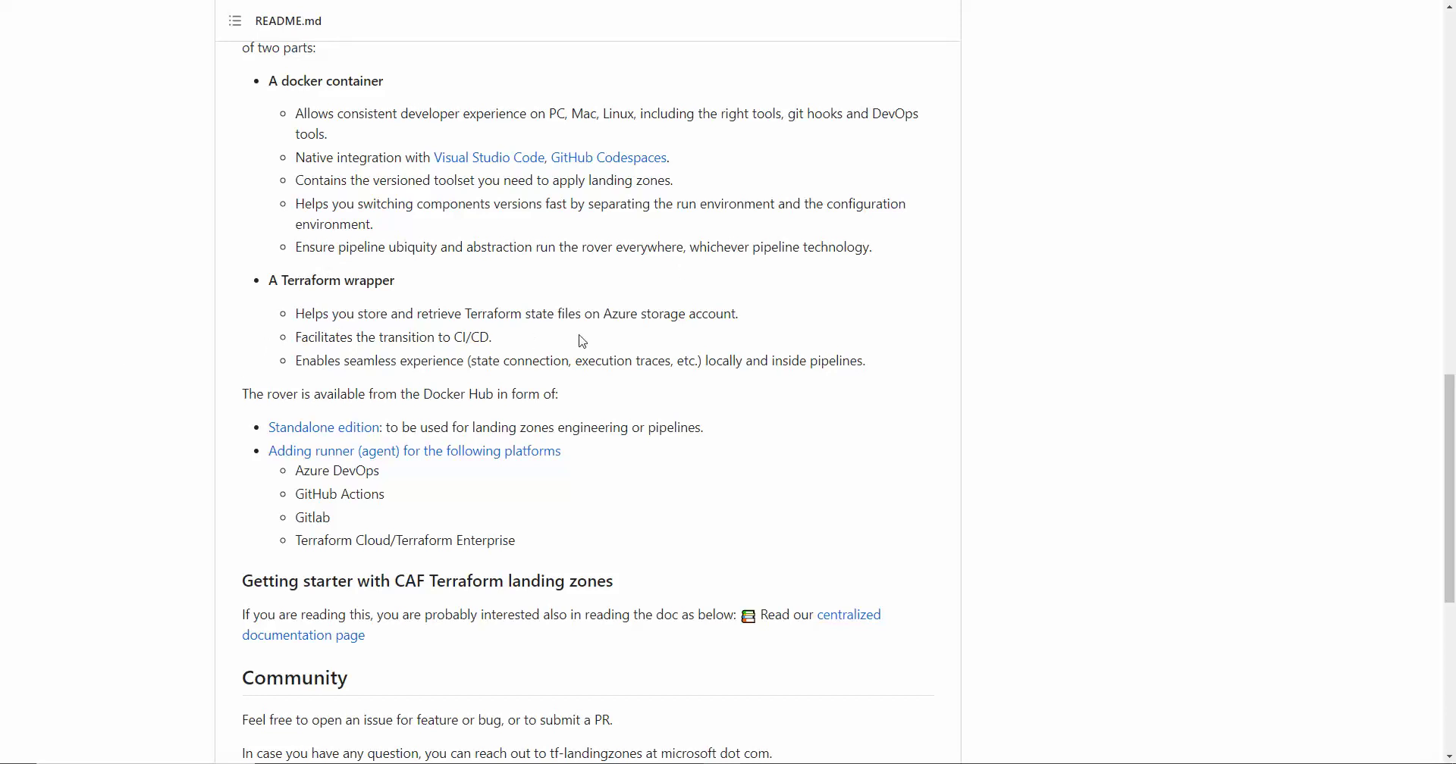
pyautogui.moveTo(276, 280)
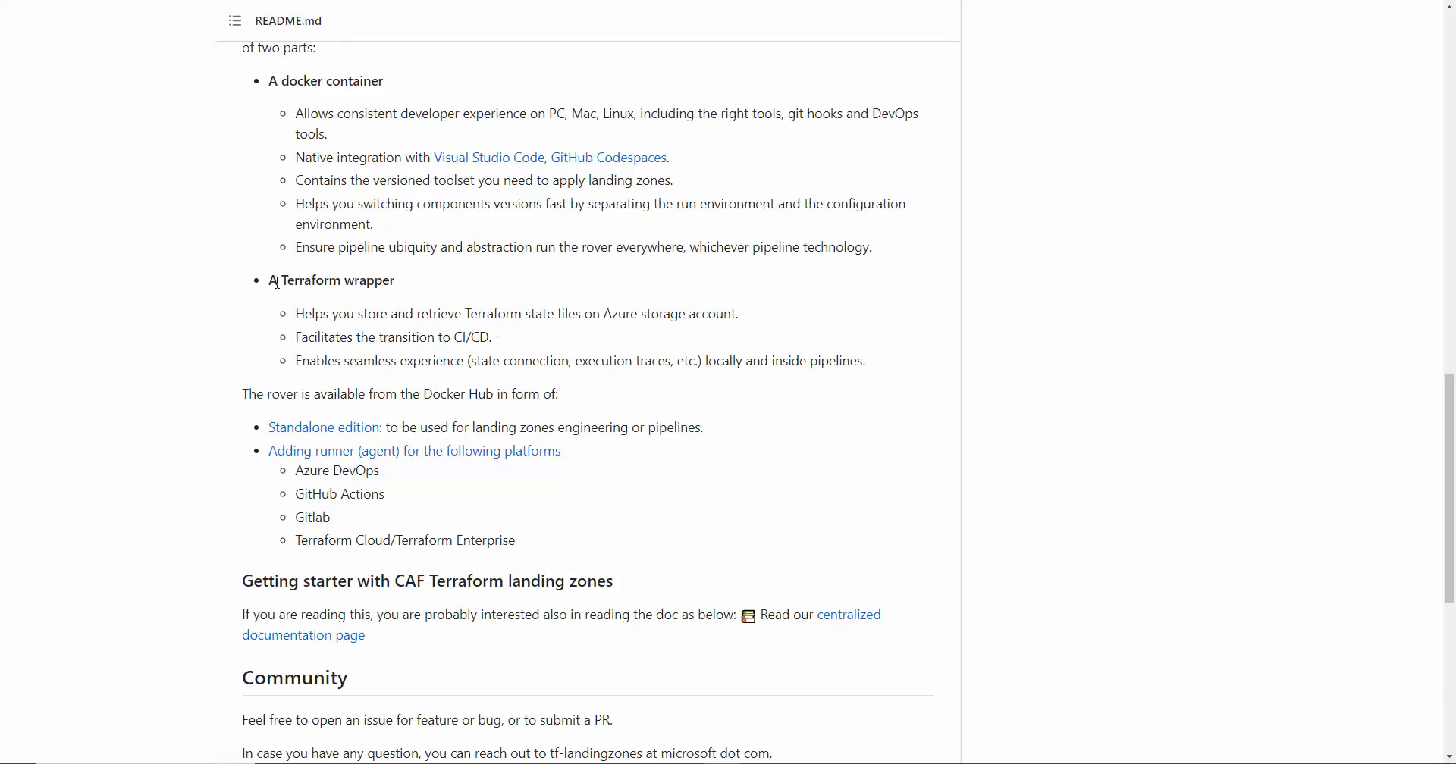
pyautogui.moveTo(781, 320)
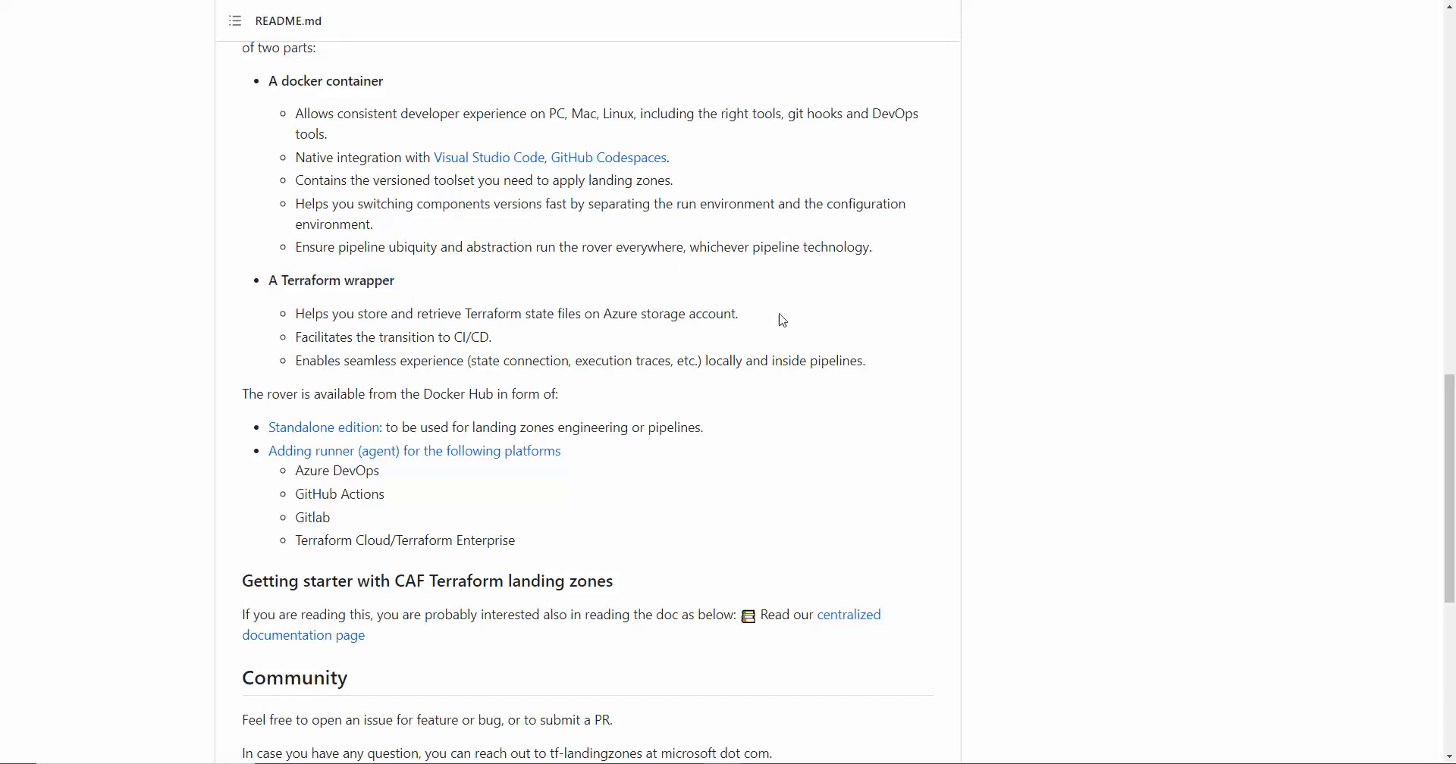
pyautogui.moveTo(525, 334)
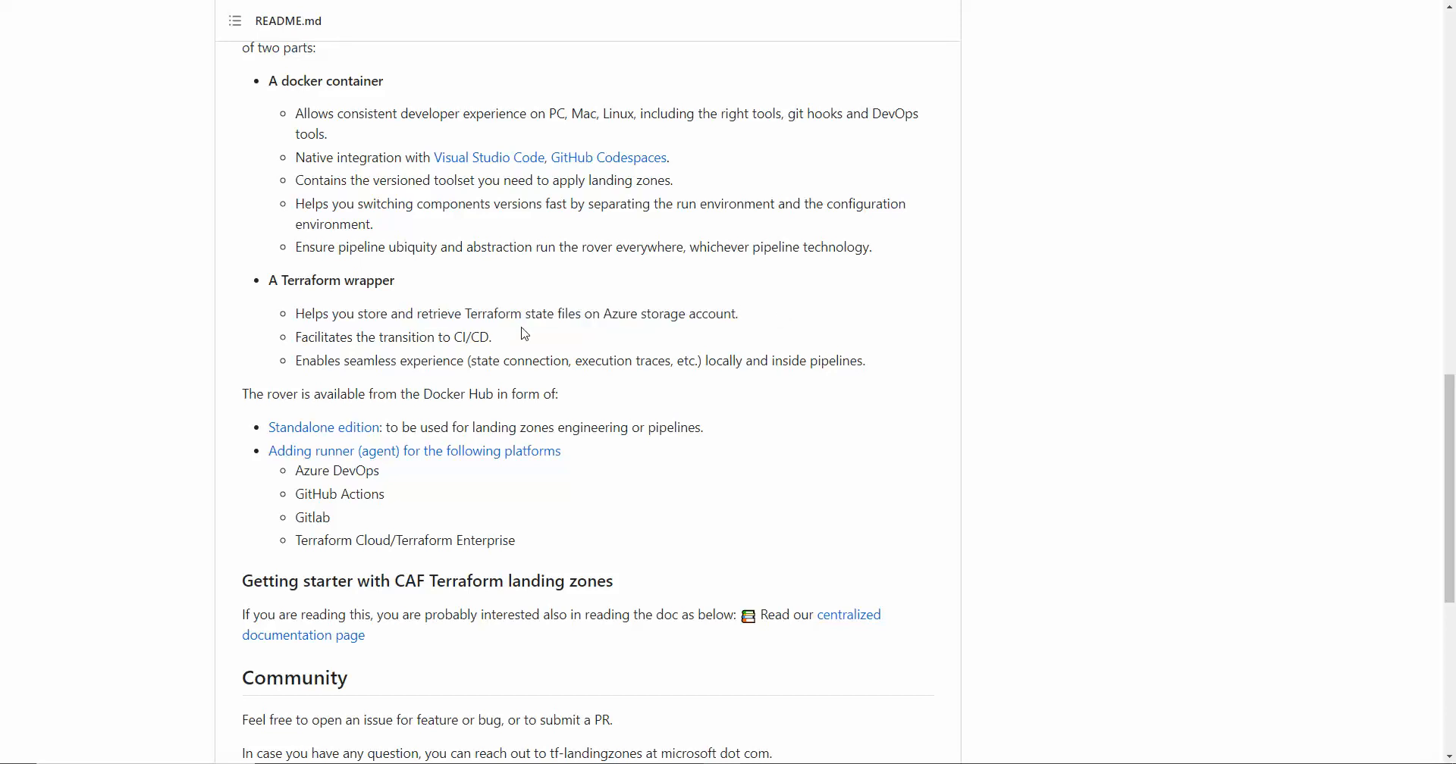
pyautogui.moveTo(624, 331)
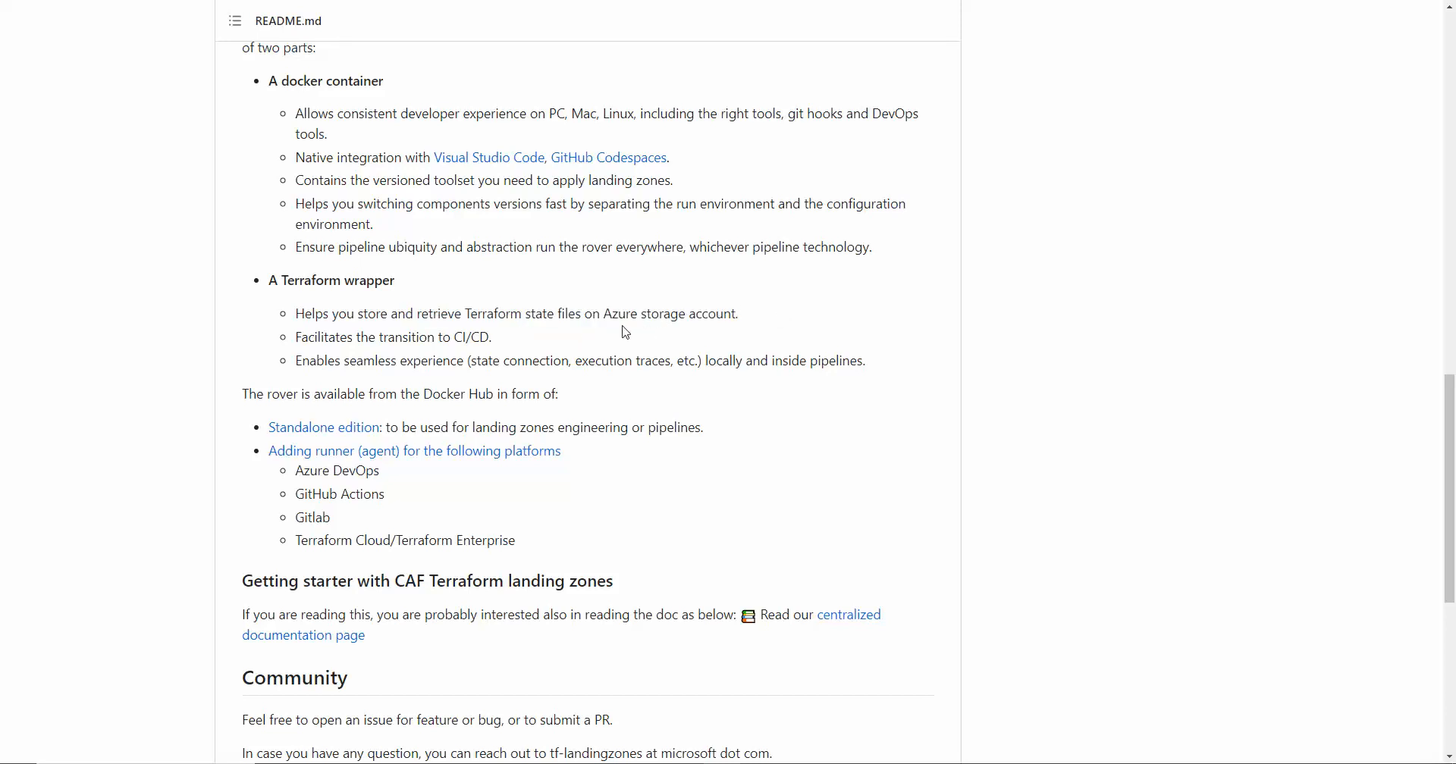
pyautogui.moveTo(624, 525)
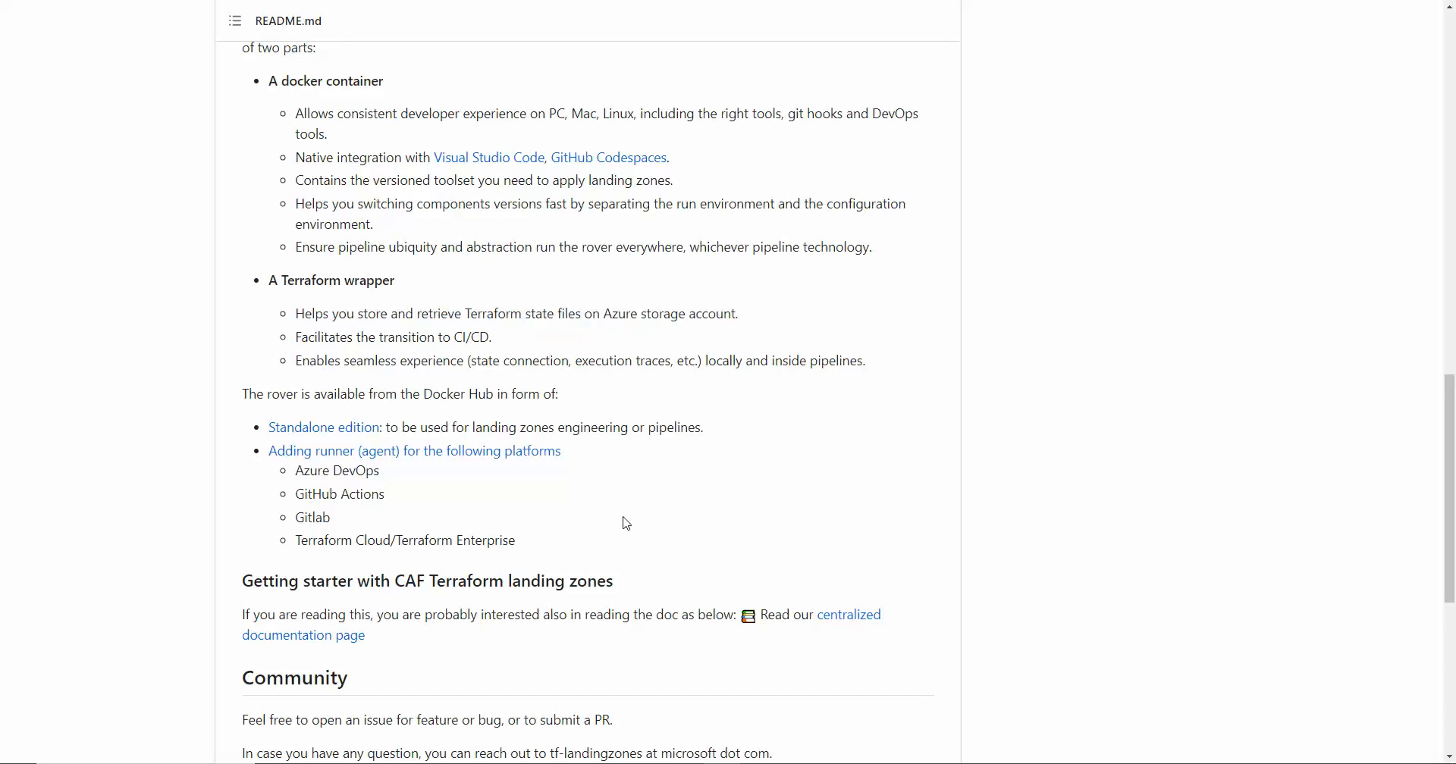
pyautogui.moveTo(578, 485)
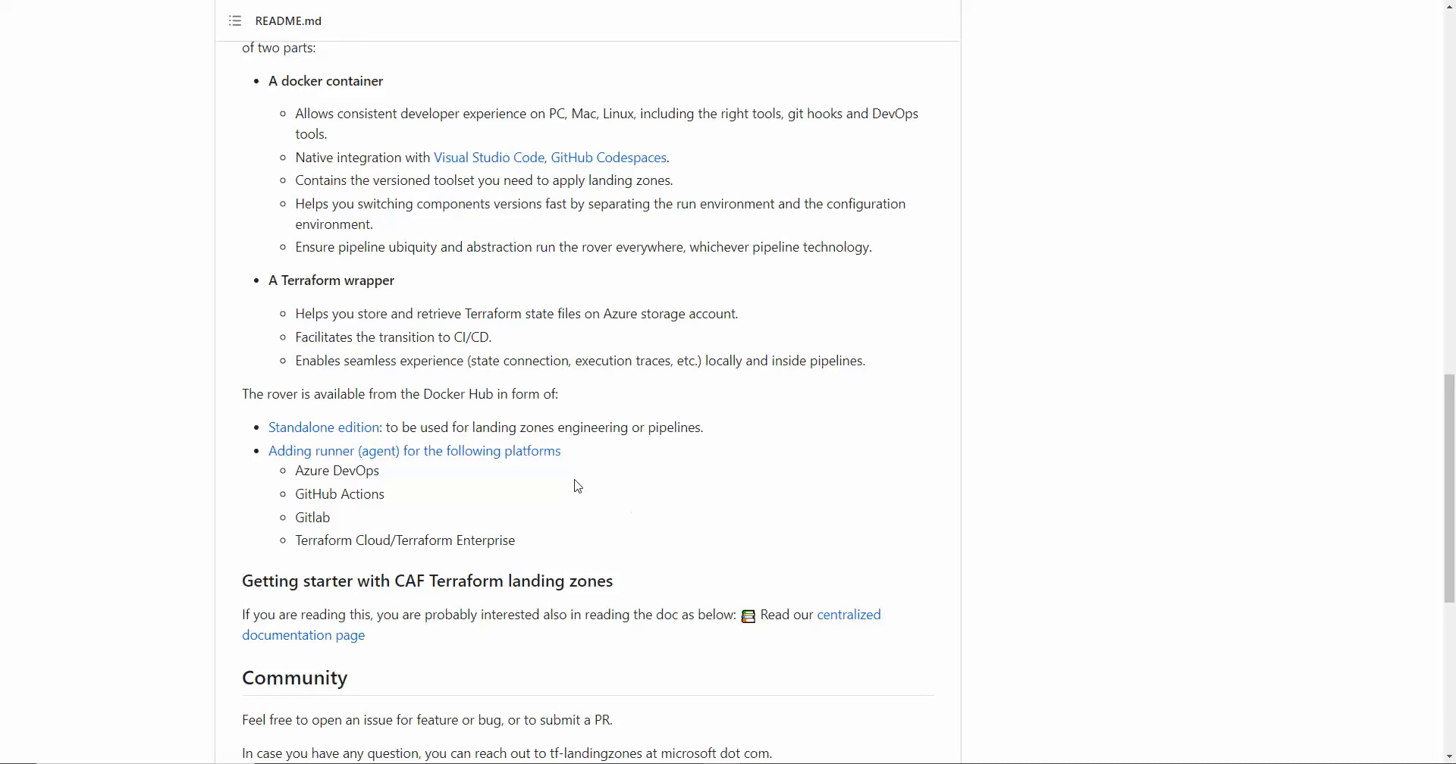
pyautogui.moveTo(746, 527)
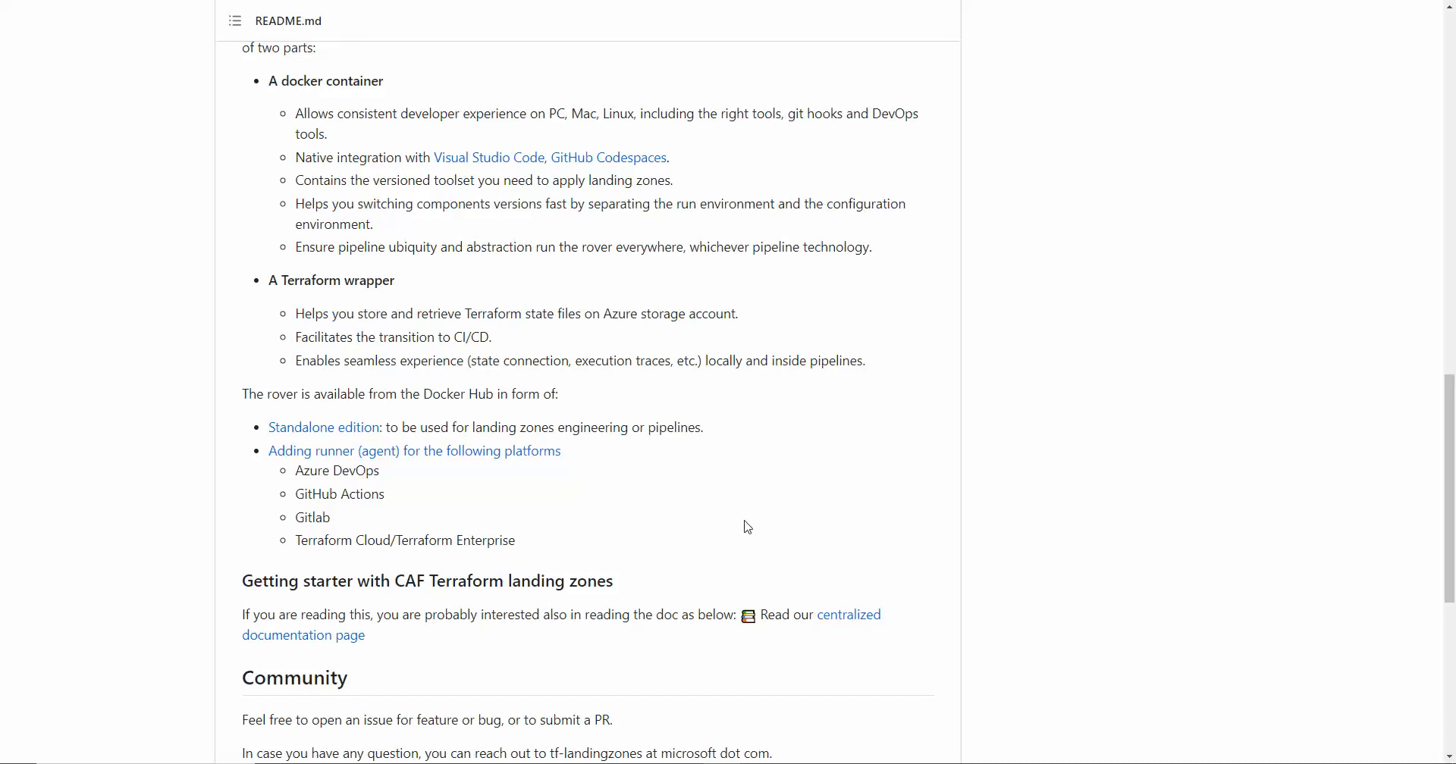
pyautogui.moveTo(586, 479)
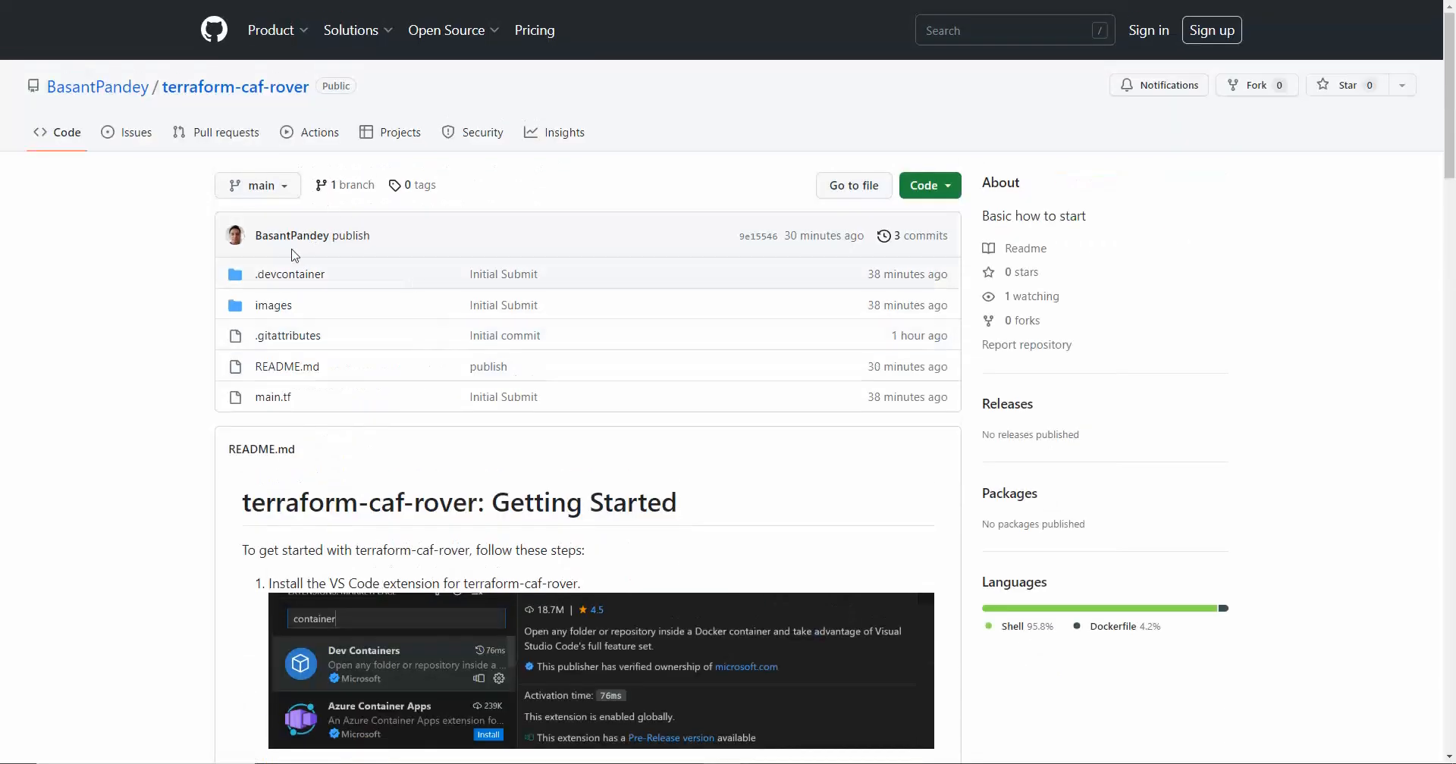
# From cmder, list the terraform-caf-rover folder and launch it in VS Code
pyautogui.click(288, 274)
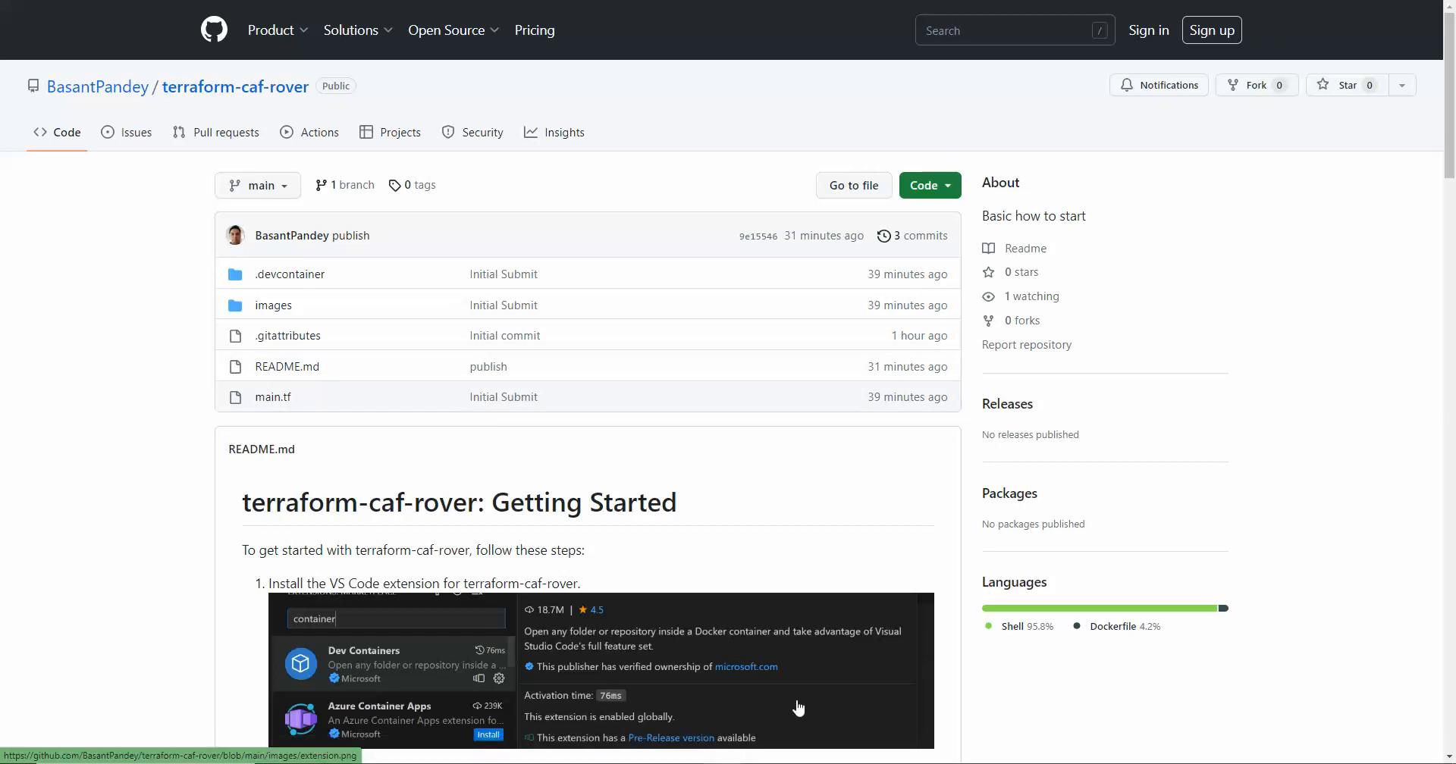
pyautogui.scroll(-3)
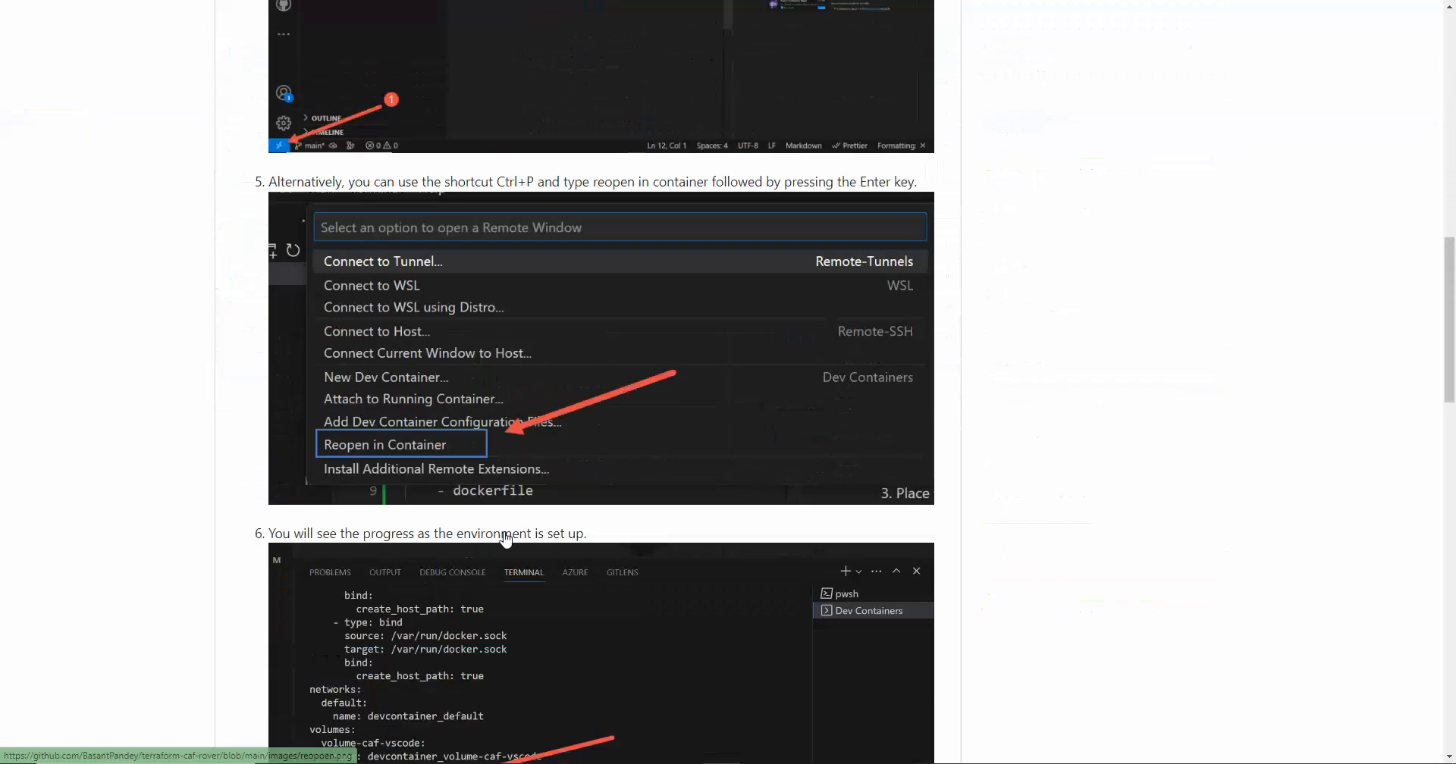
pyautogui.scroll(-3)
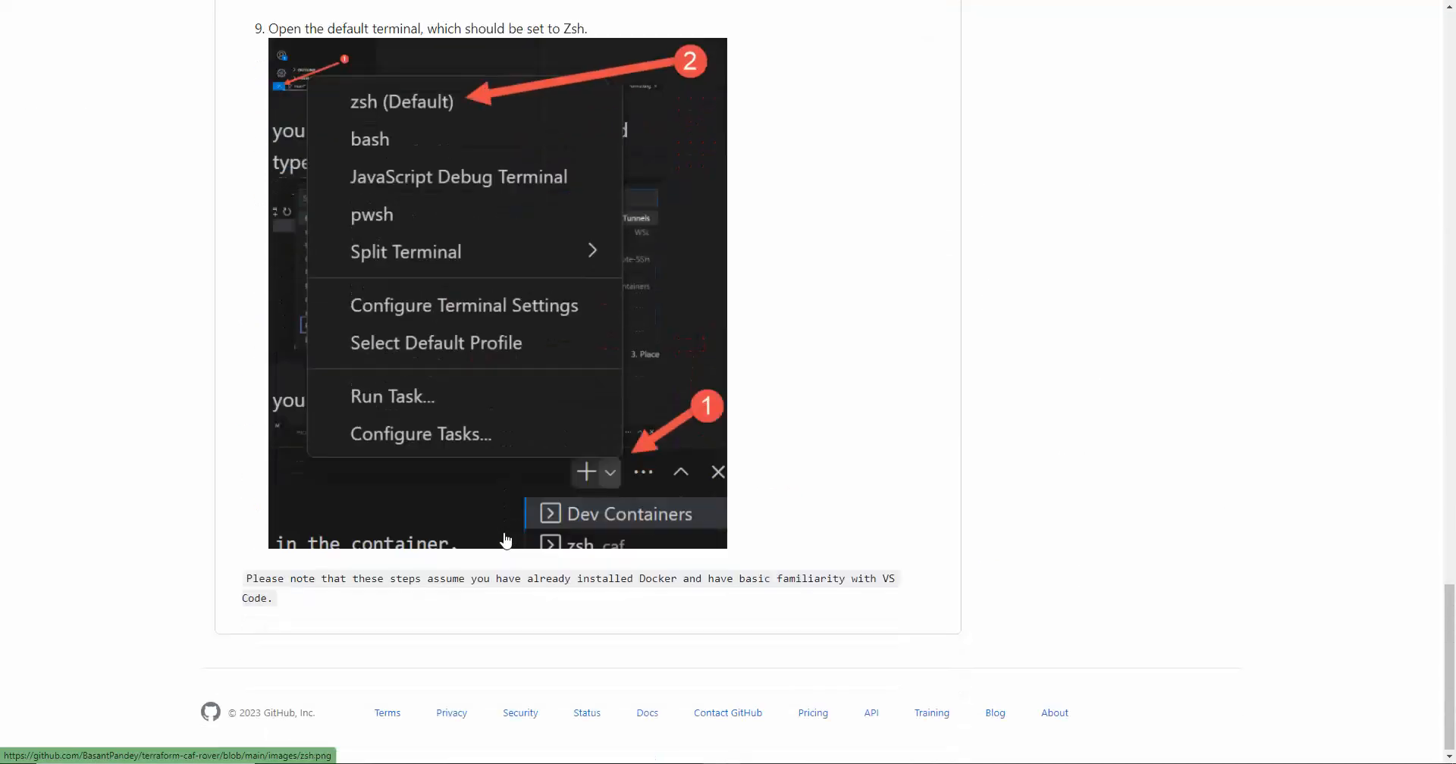
pyautogui.moveTo(696, 596)
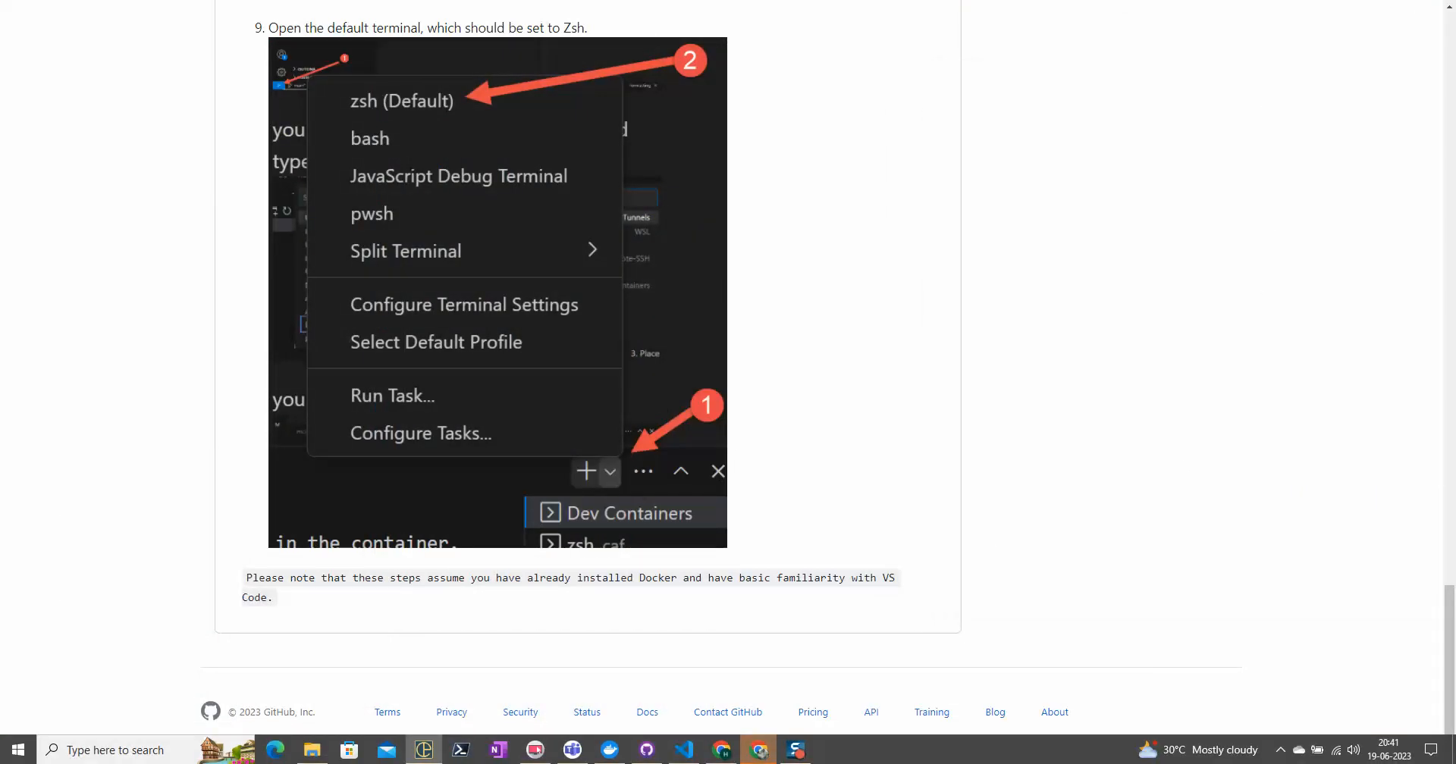
pyautogui.moveTo(741, 675)
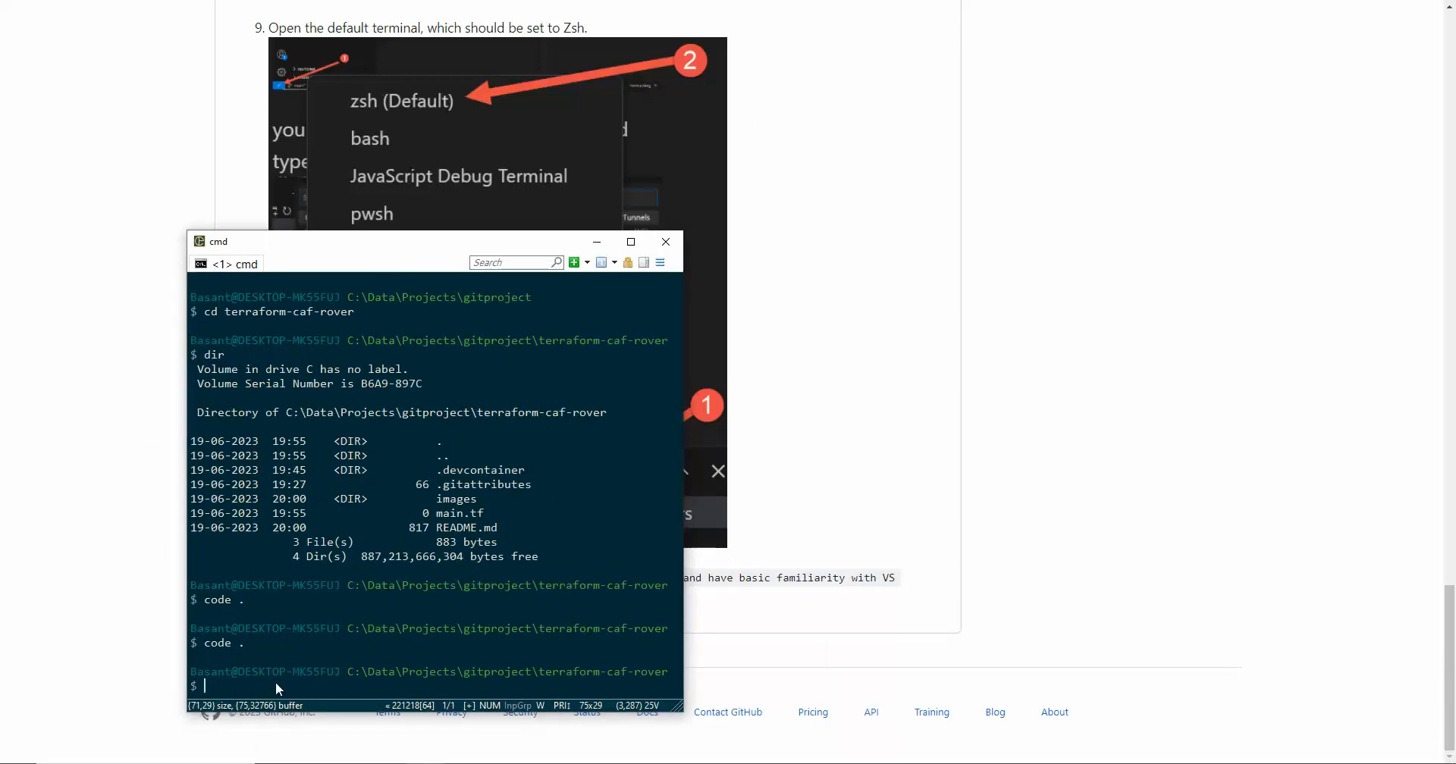
pyautogui.write('vs')
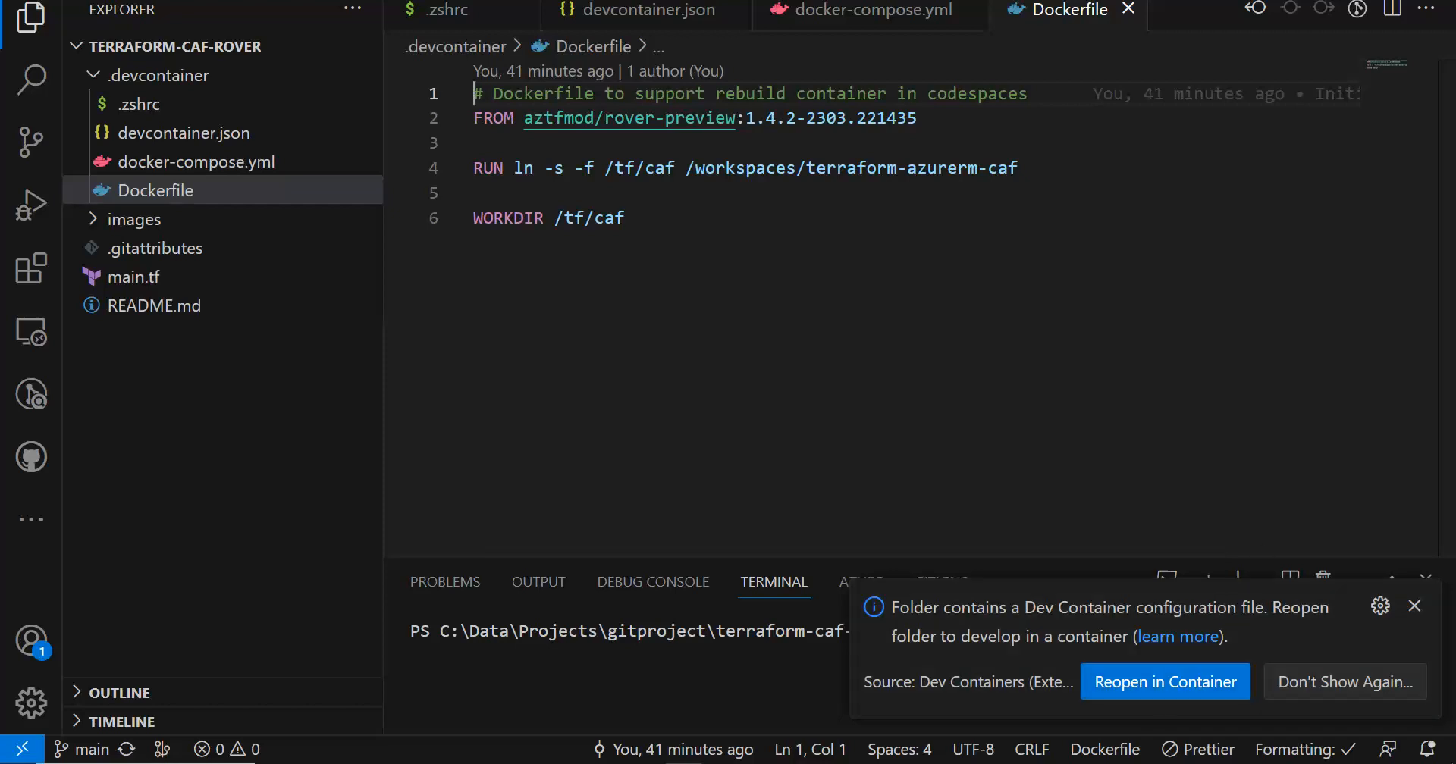
pyautogui.moveTo(1124, 704)
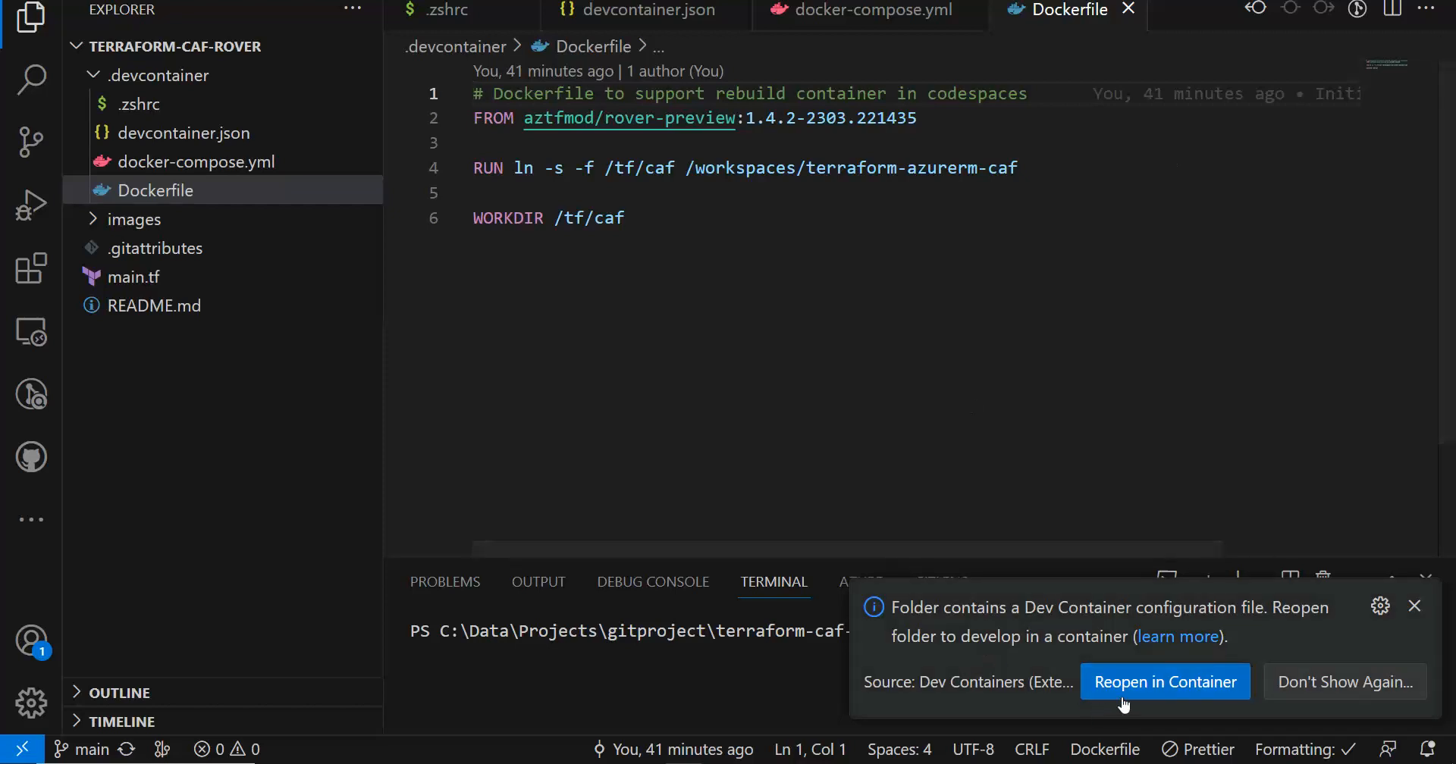
# Reopen the folder inside the Azure CAF Rover dev container from the notification
pyautogui.click(1414, 607)
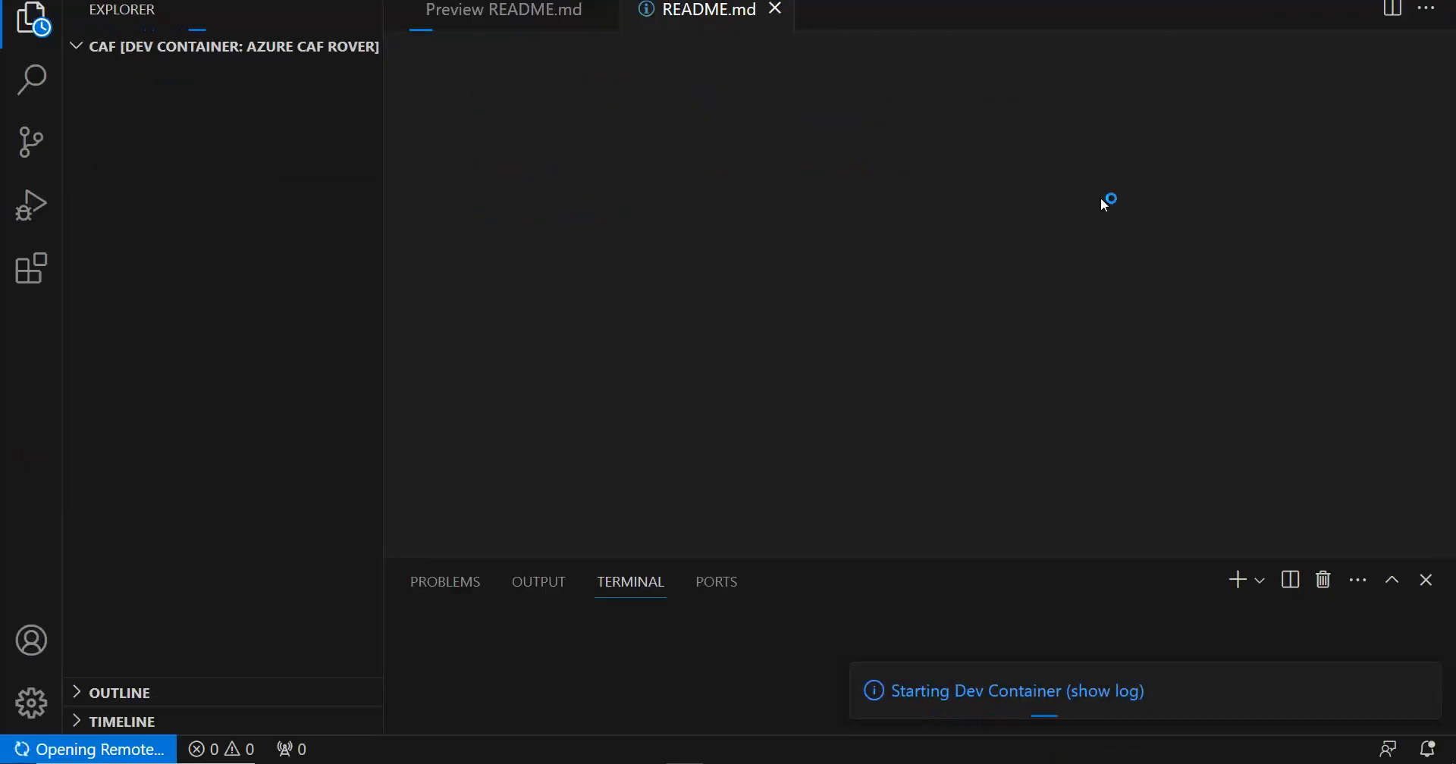
pyautogui.moveTo(585, 252)
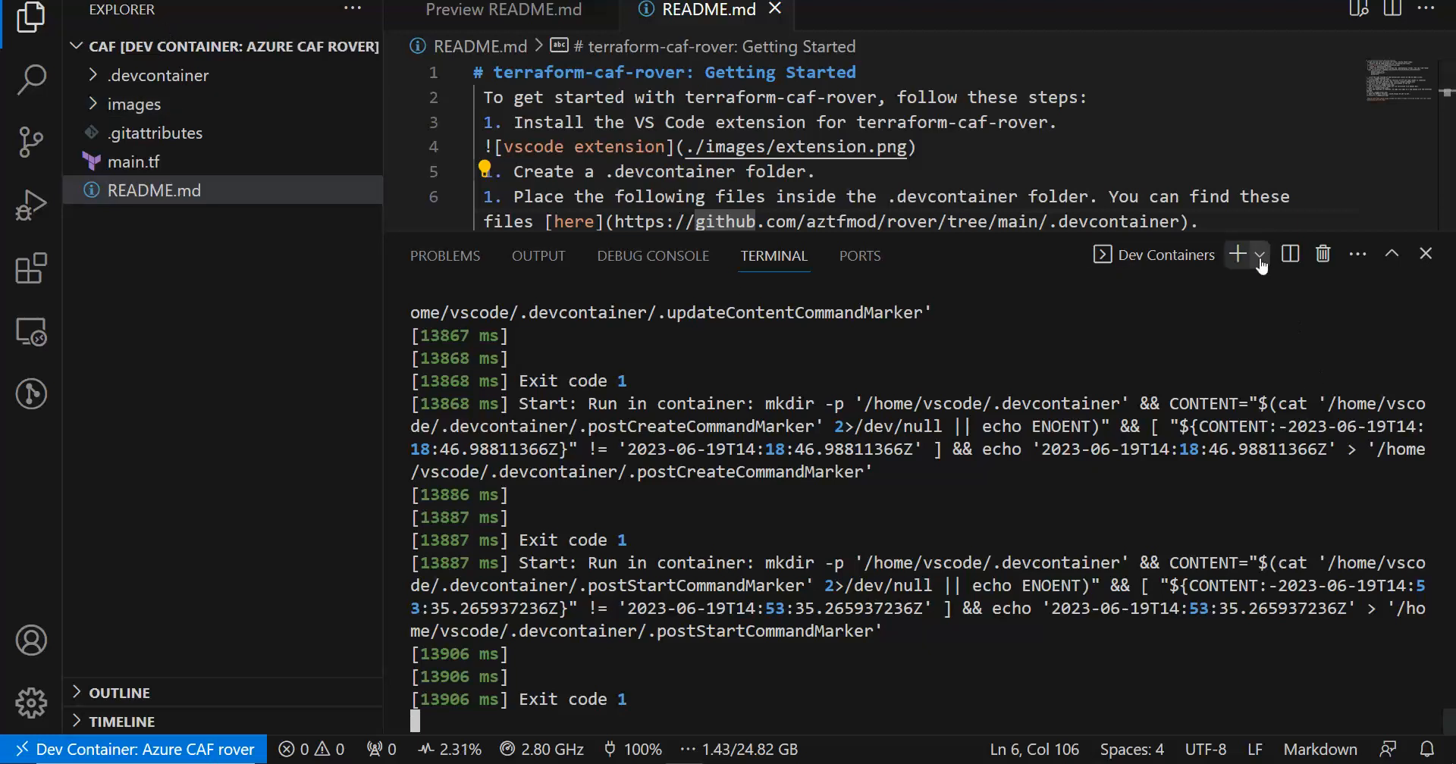
# Start a new zsh terminal in the container and list all repository files with ls -a
pyautogui.click(1261, 255)
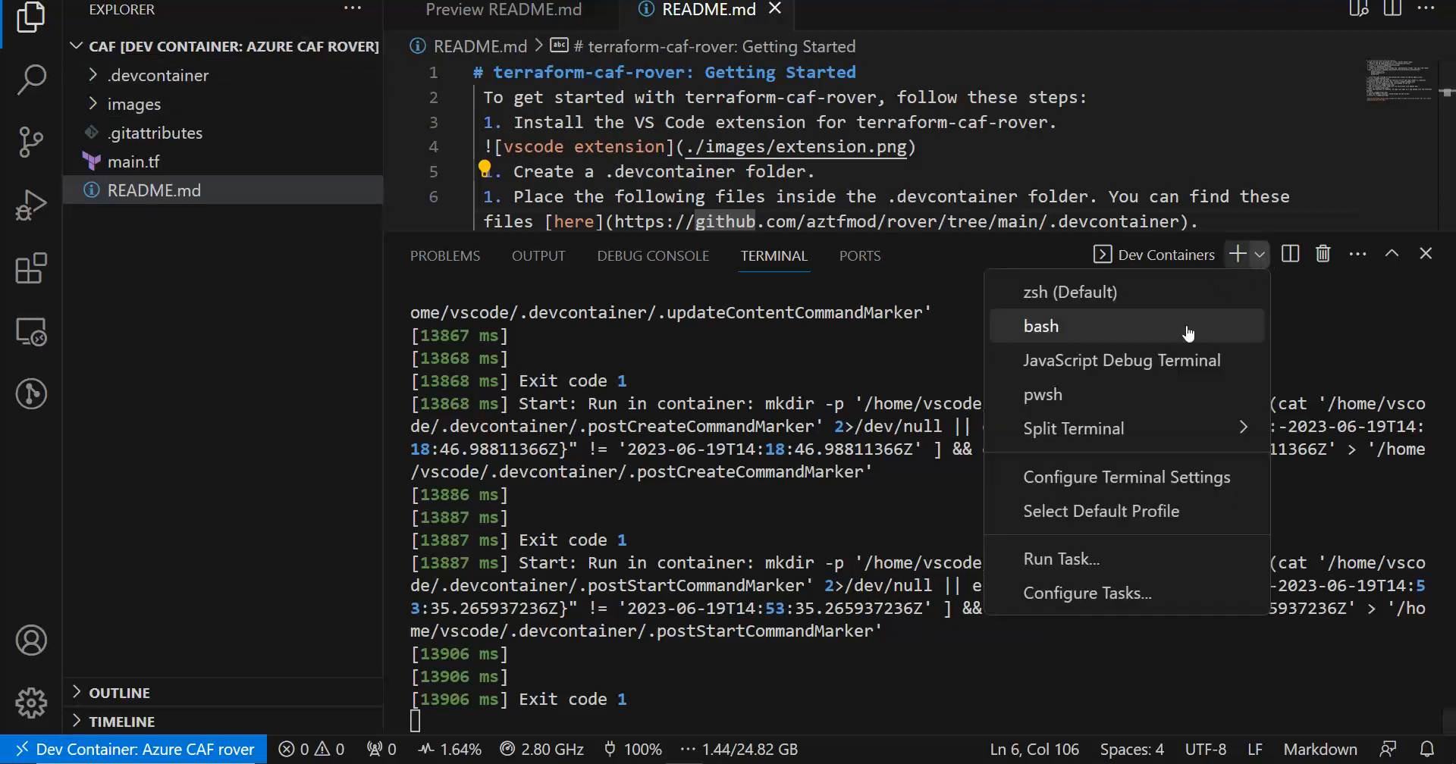
pyautogui.click(1040, 326)
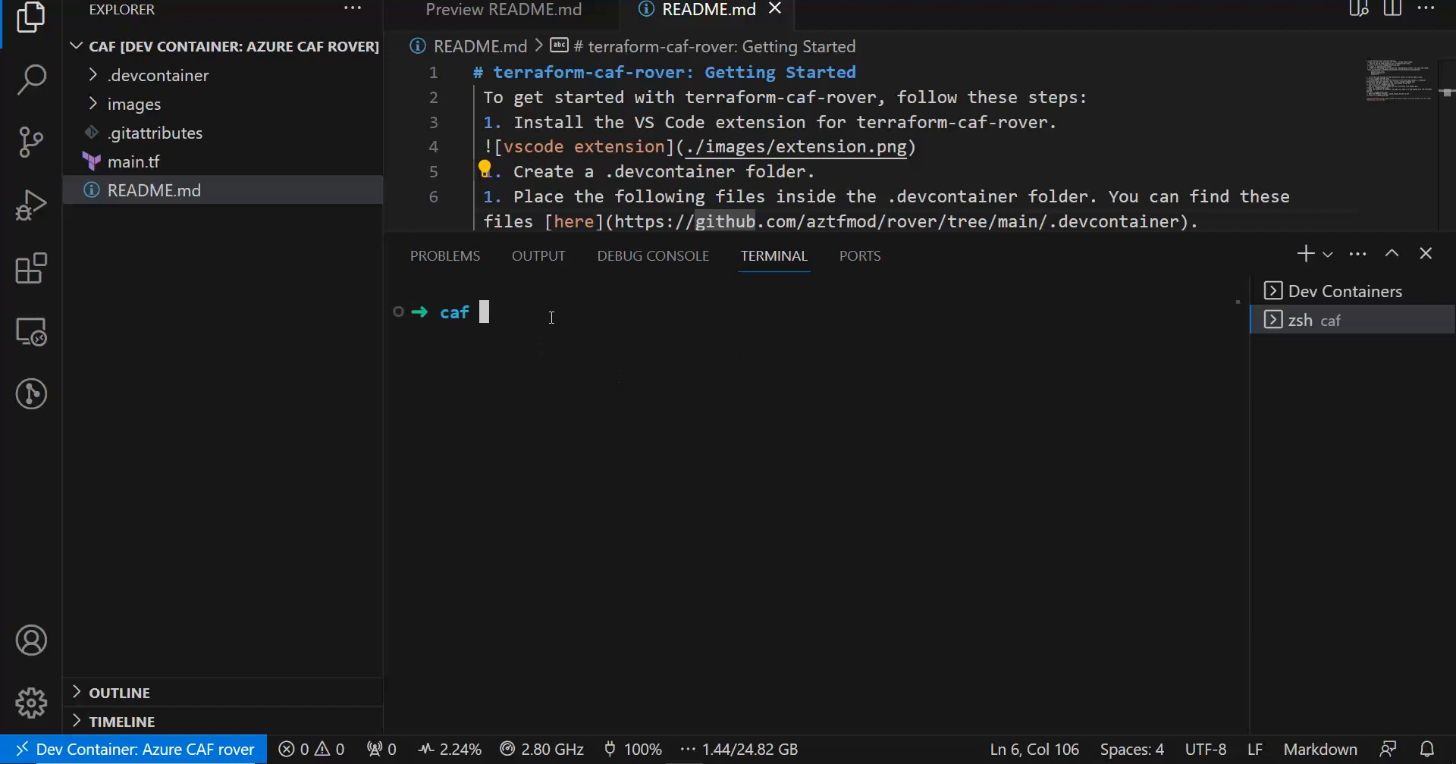
pyautogui.write('ls -a')
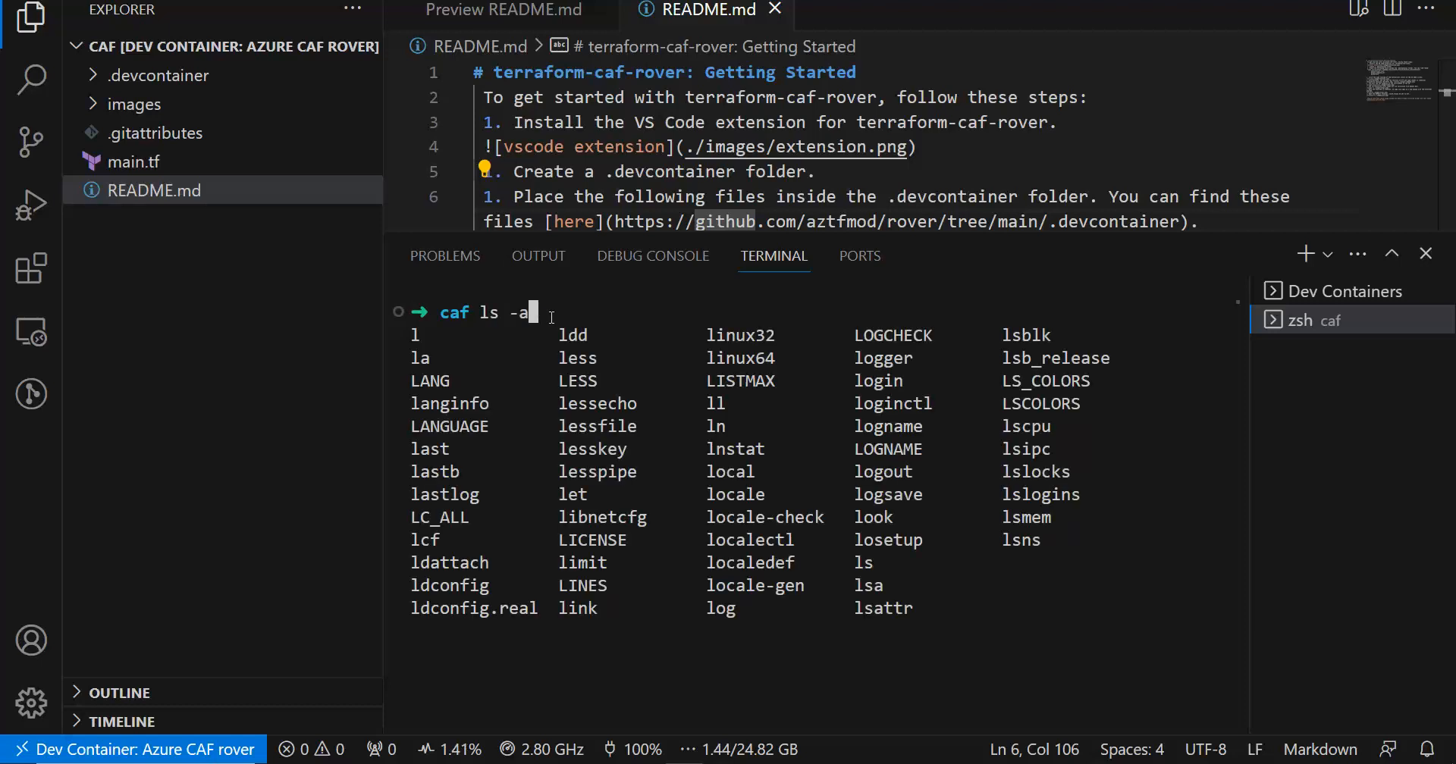
pyautogui.press('Enter')
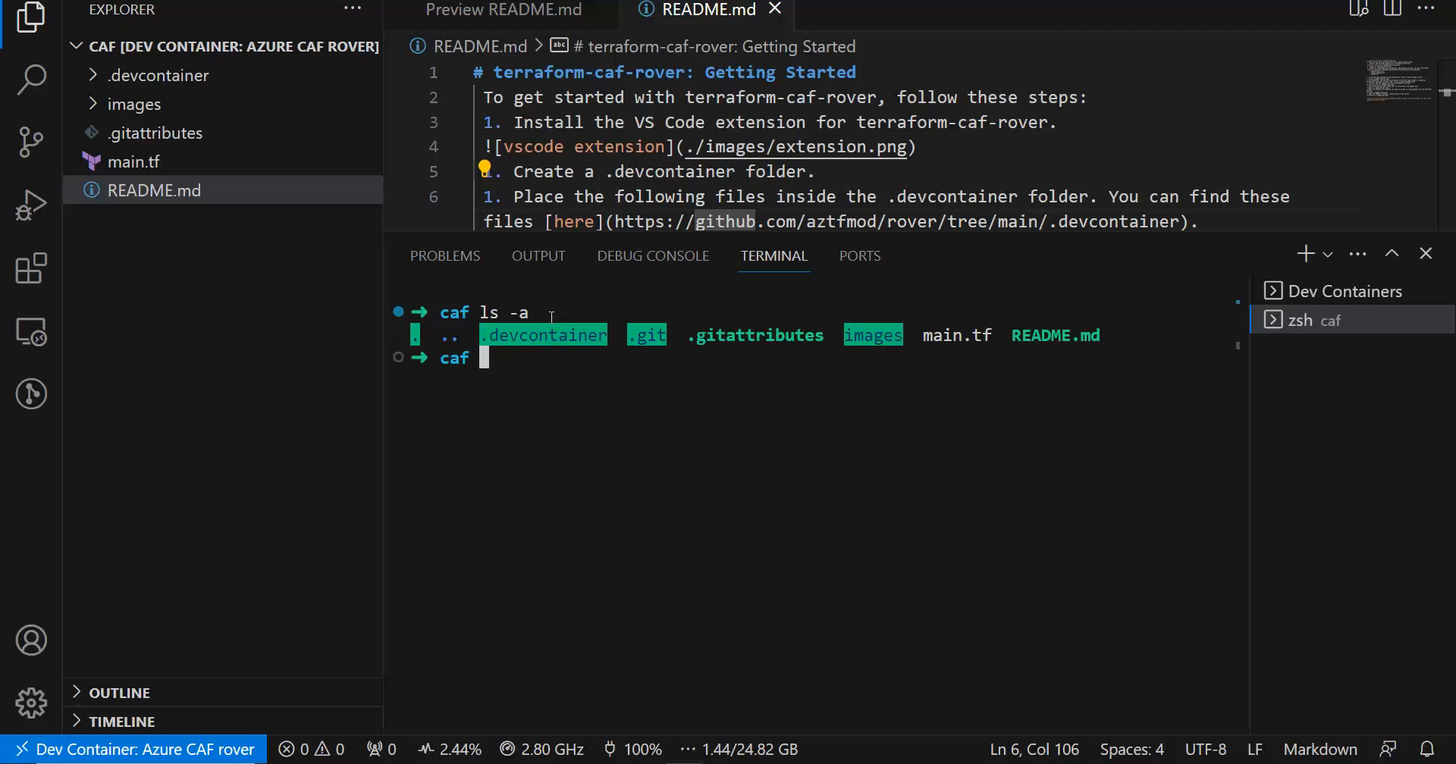
# Check that gh and jq are available by showing their help output, then clear the terminal
pyautogui.write('t')
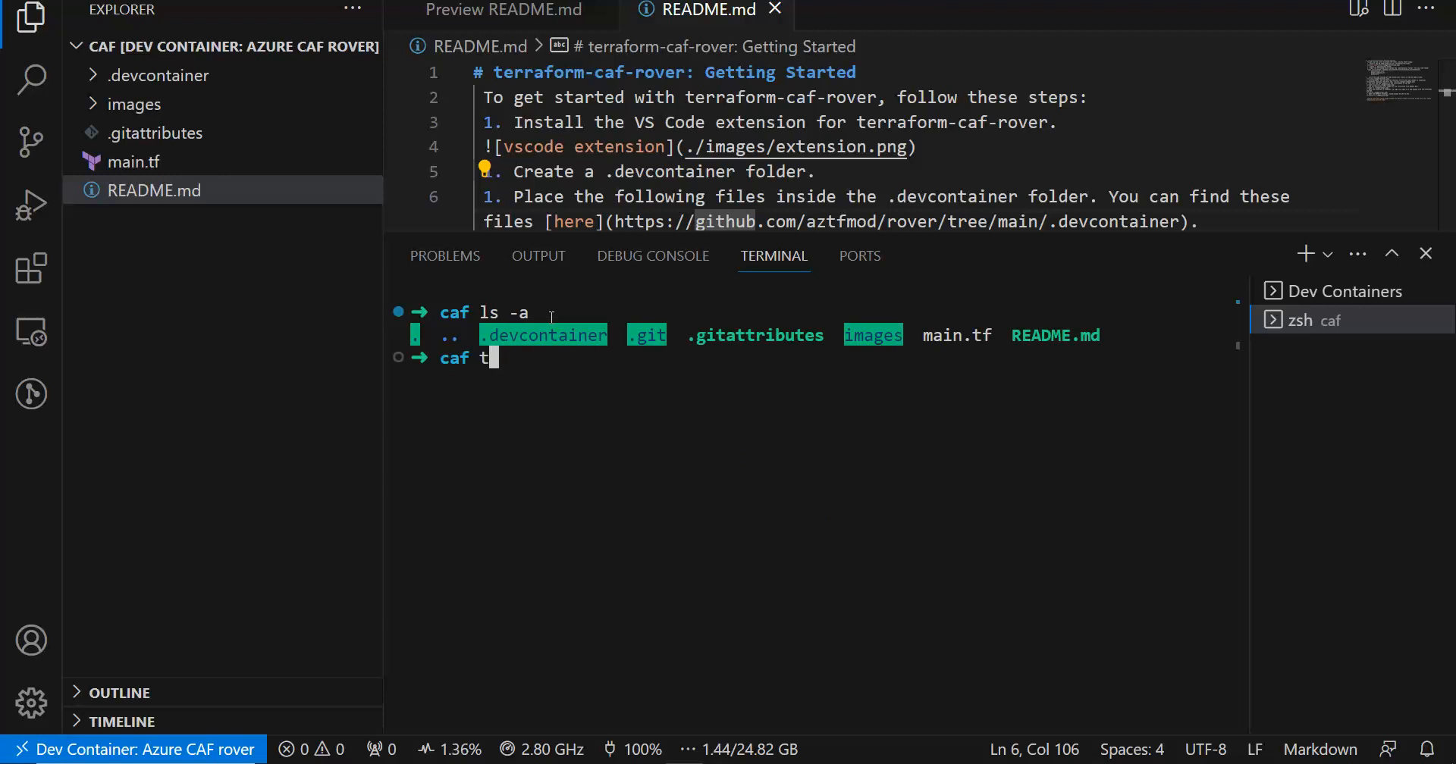
pyautogui.press('Enter')
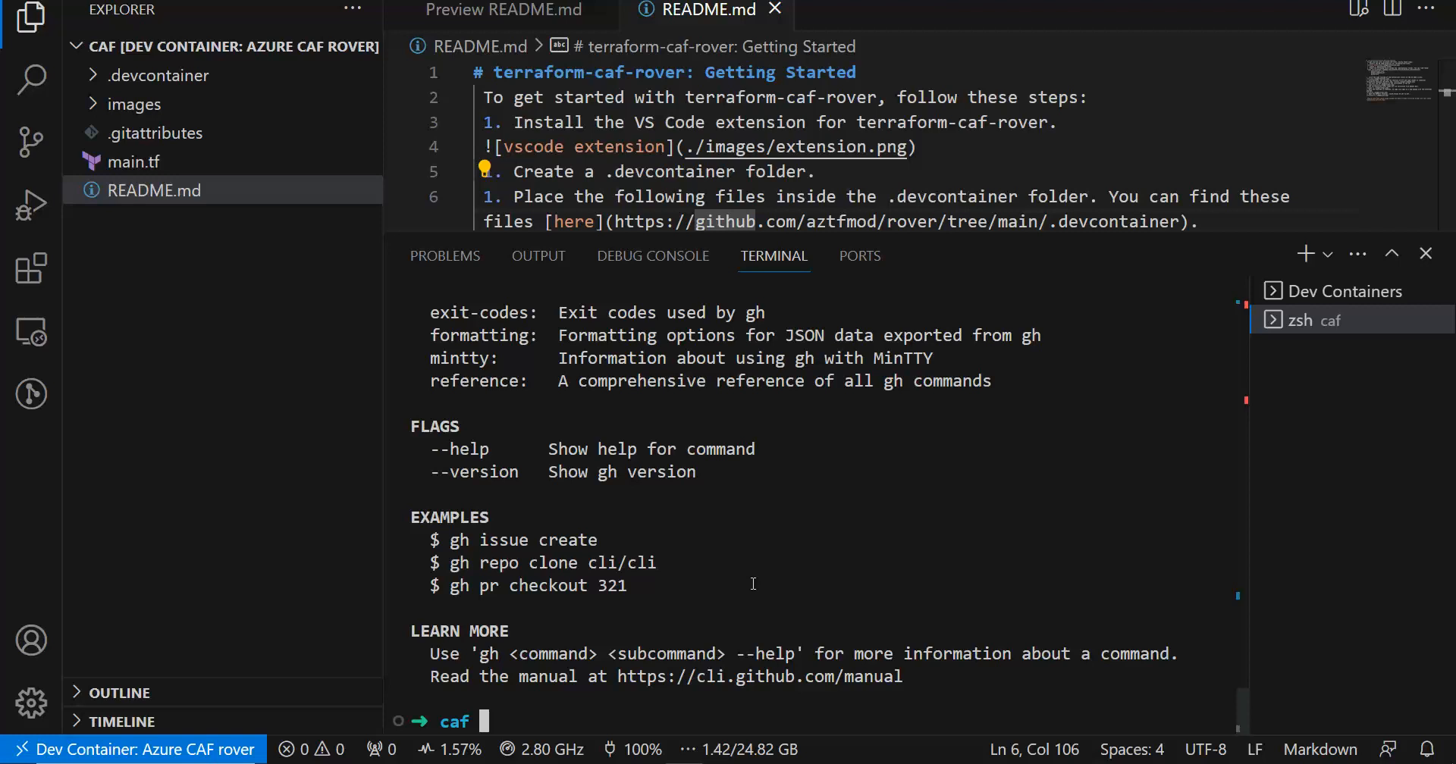
pyautogui.write('j')
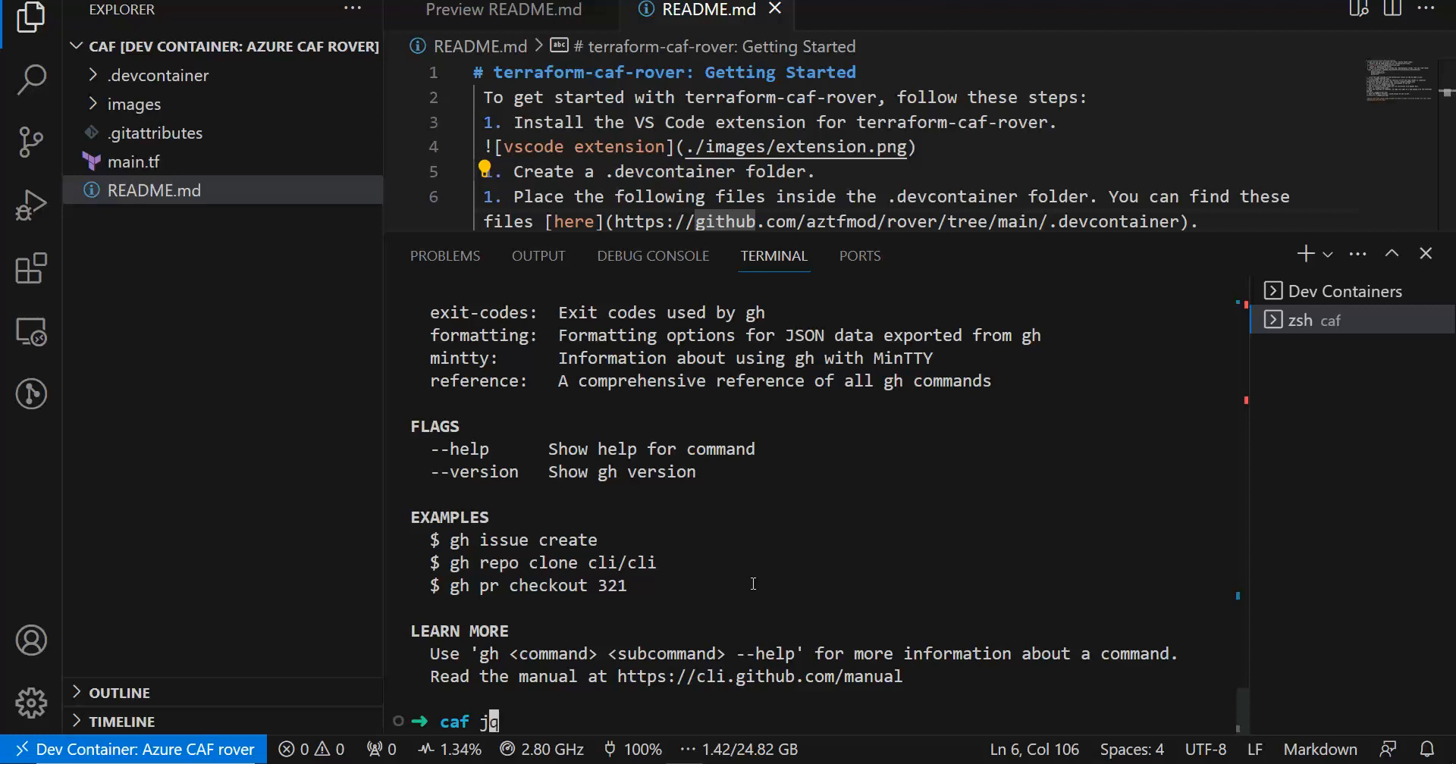
pyautogui.press('Enter')
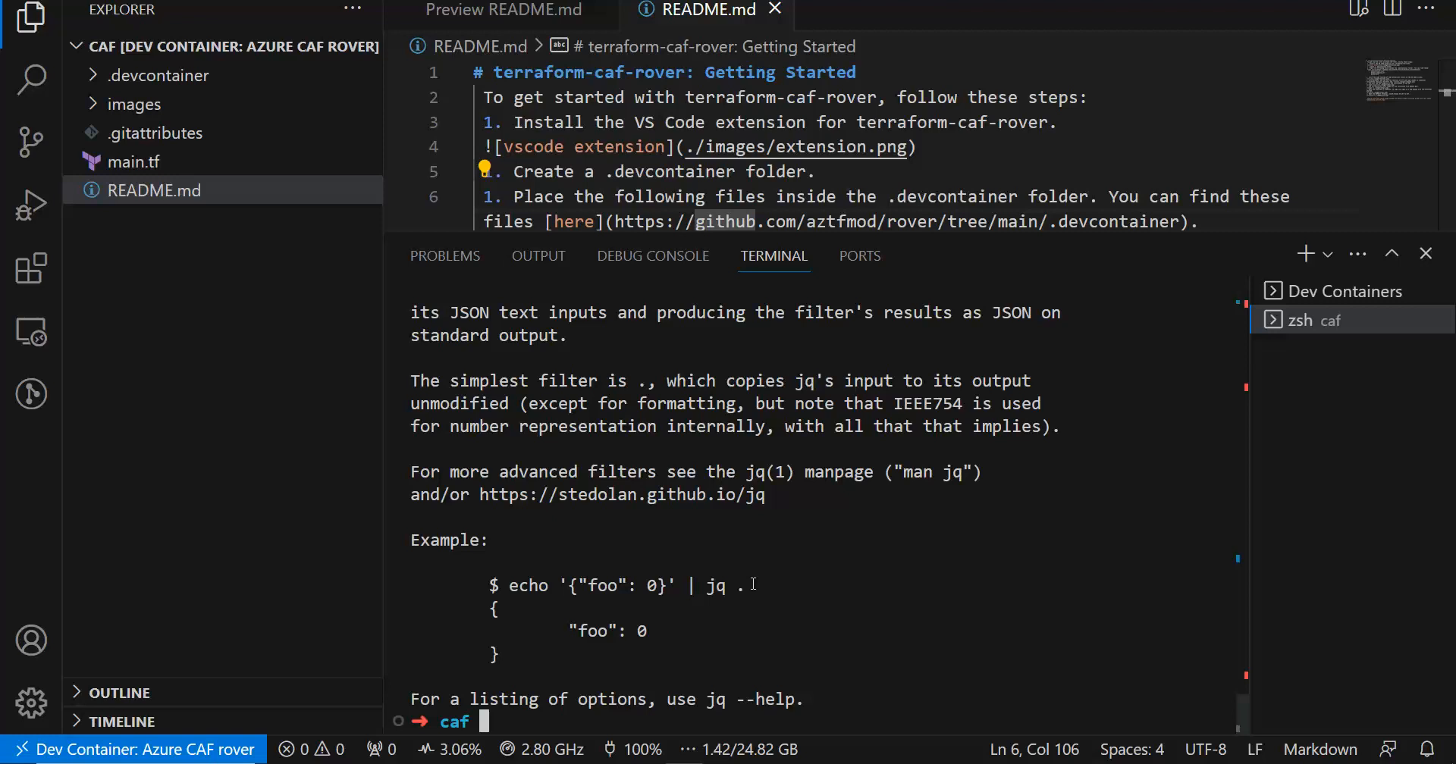
pyautogui.write('clear')
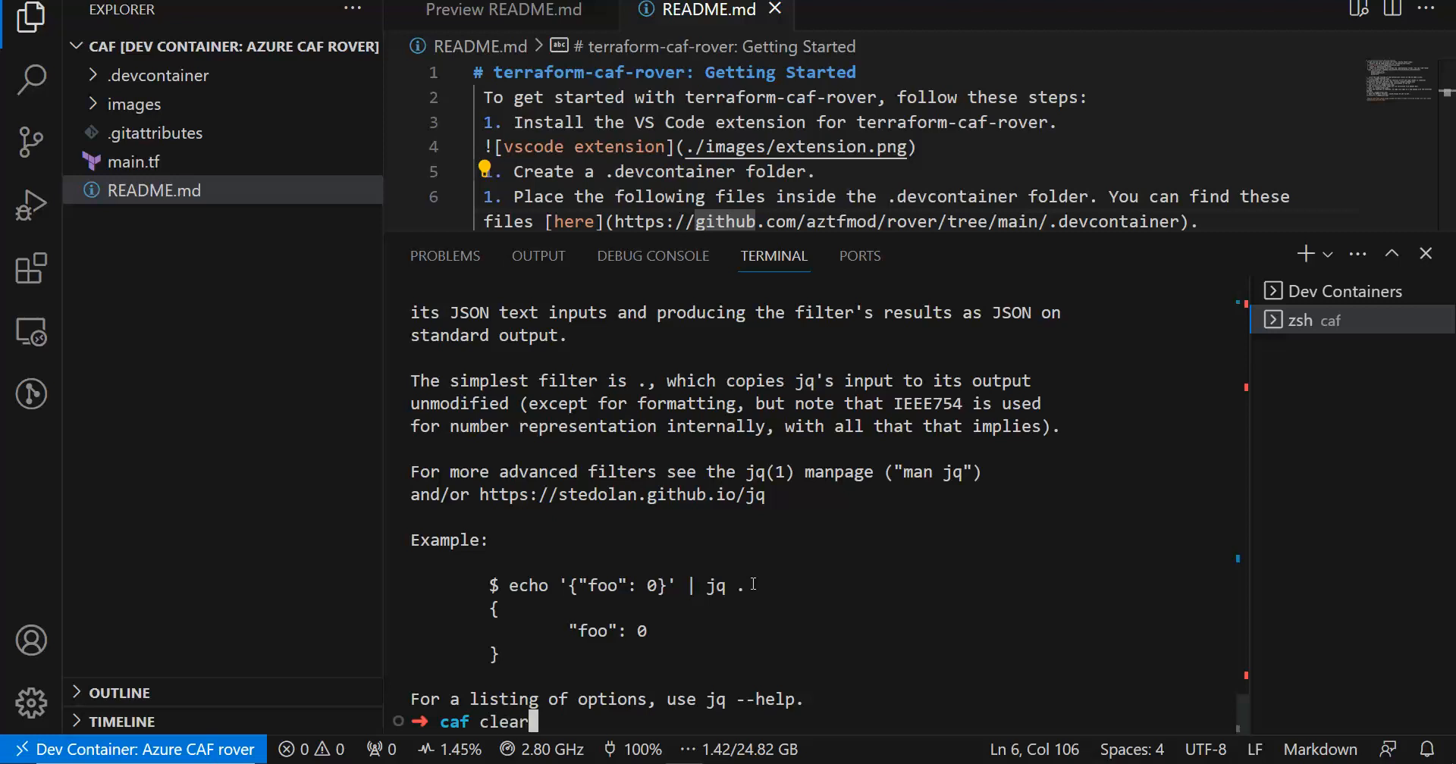
pyautogui.press('Enter')
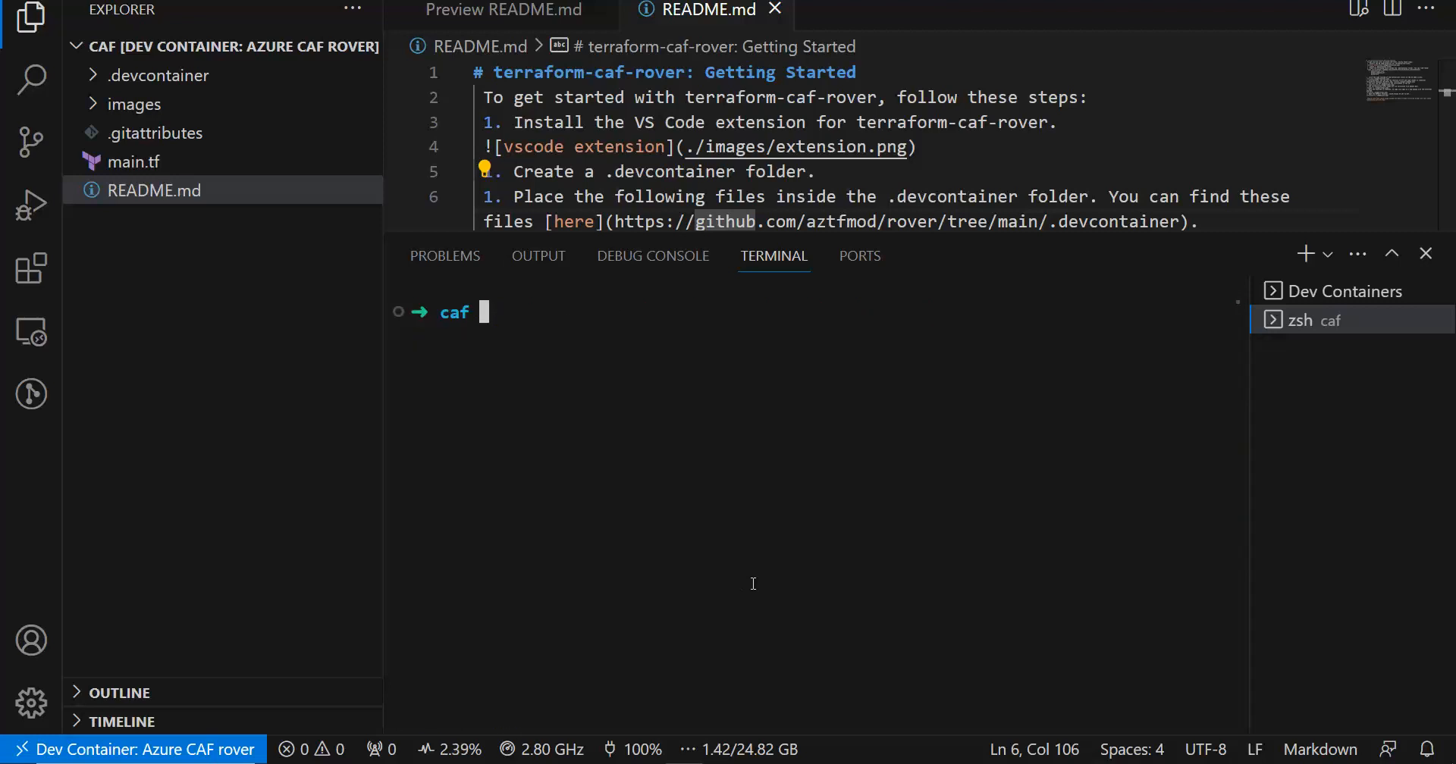
# Run caf t init and caf t plan reporting no changes, then view the empty main.tf
pyautogui.write('ls -a')
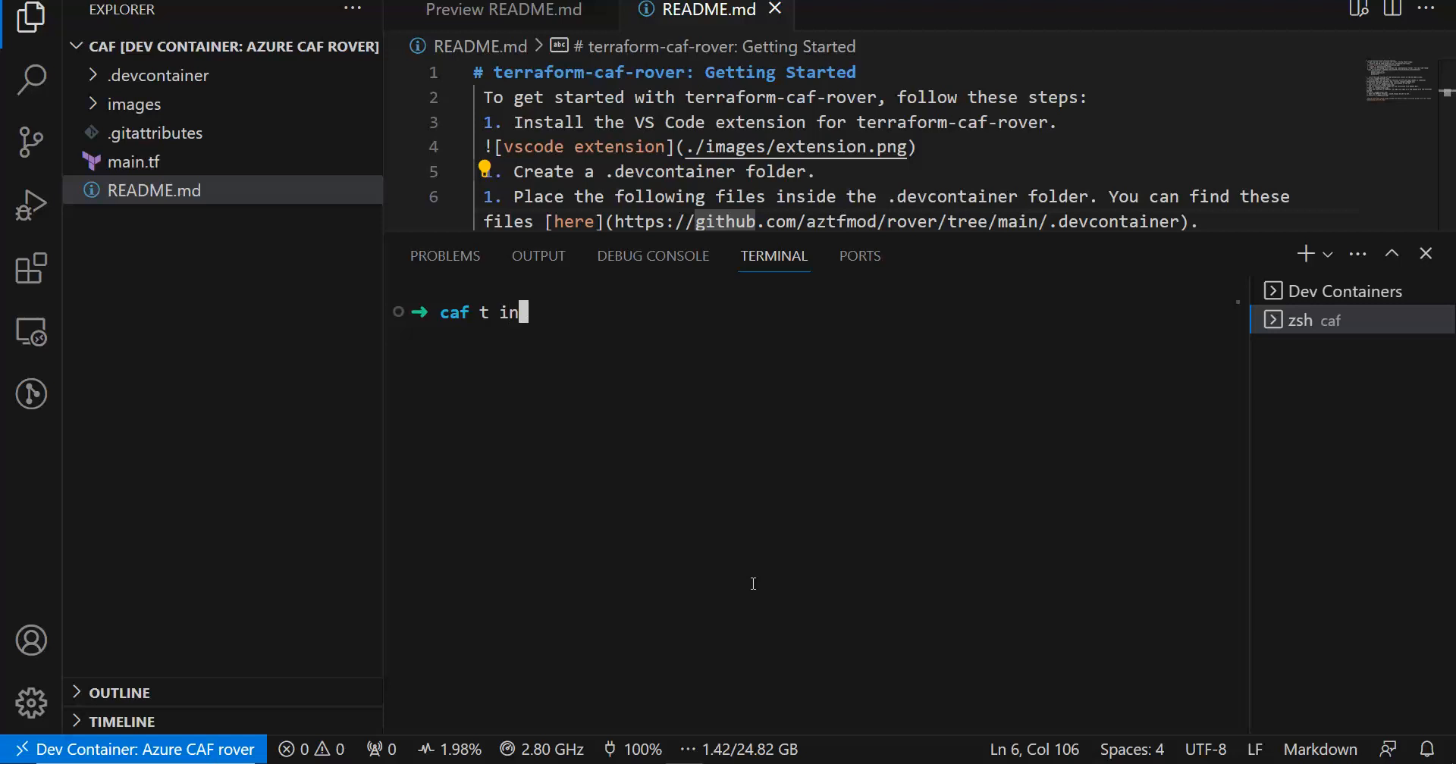
pyautogui.press('Enter')
pyautogui.write('caf t pla')
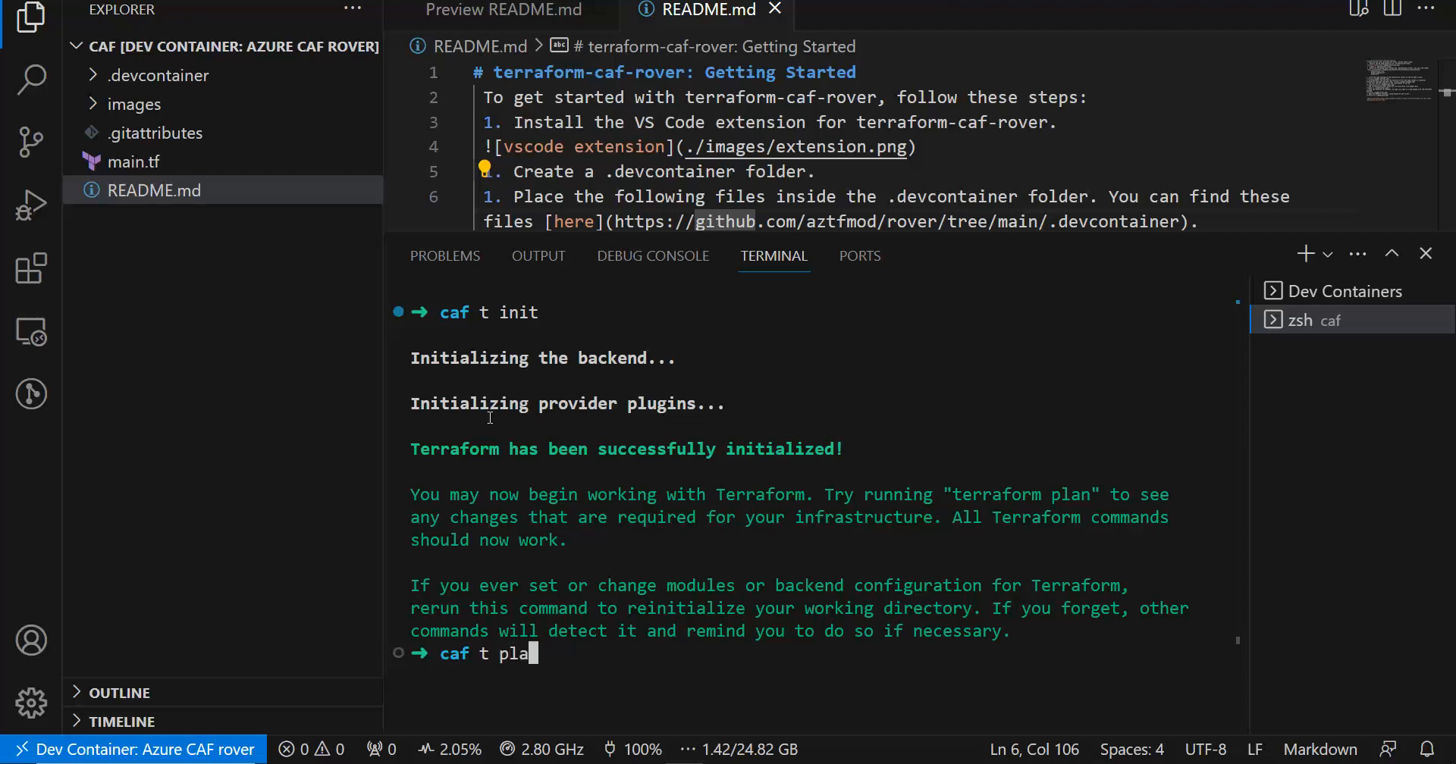
pyautogui.press('Enter')
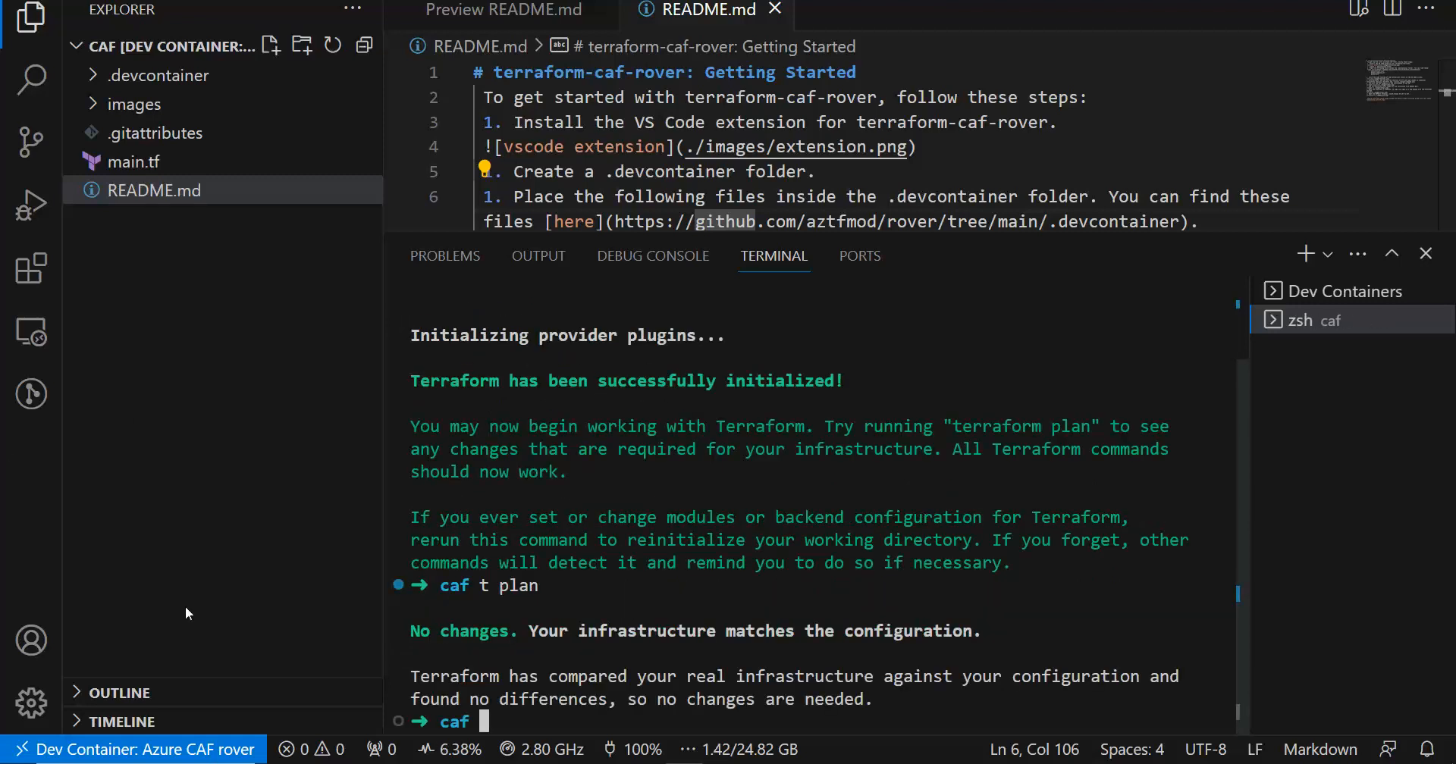
pyautogui.click(132, 162)
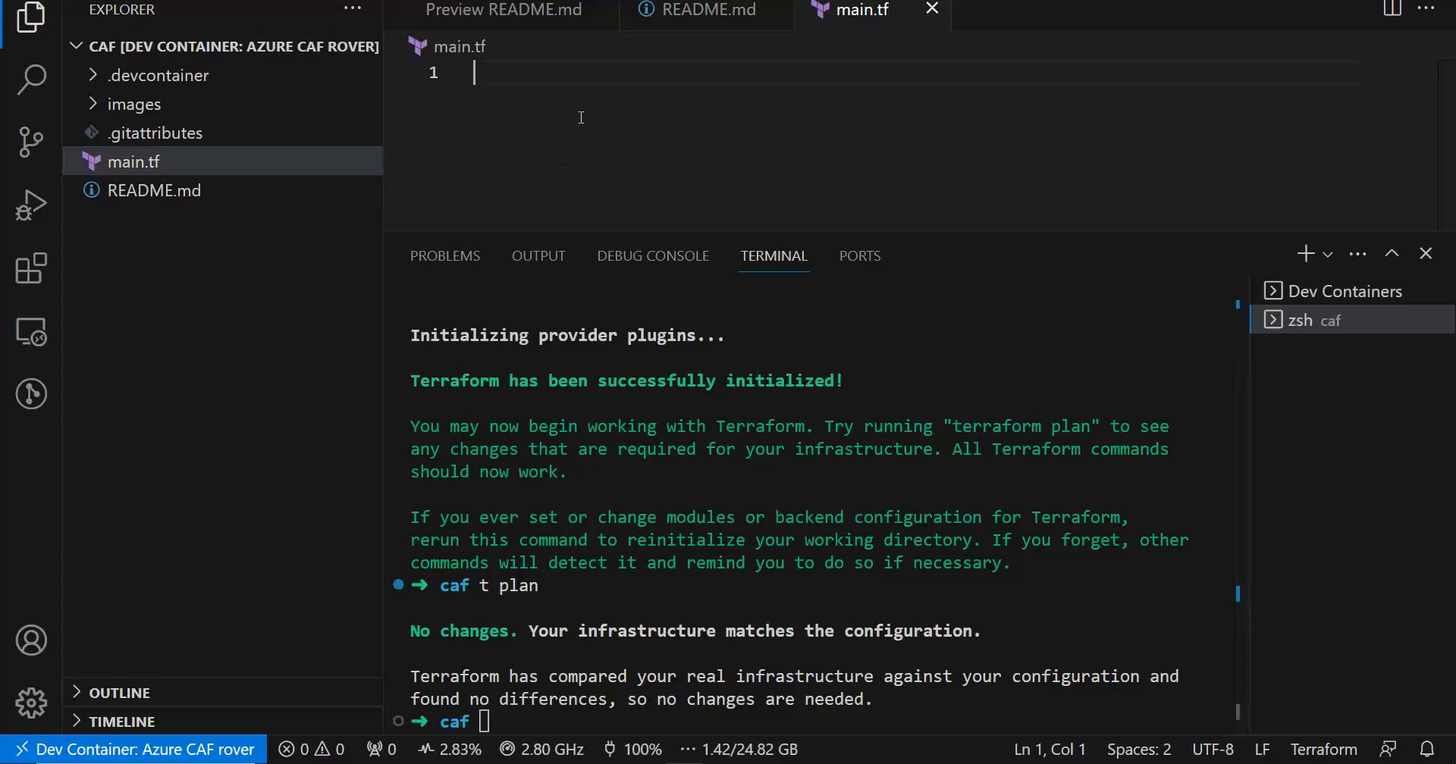
pyautogui.moveTo(155, 152)
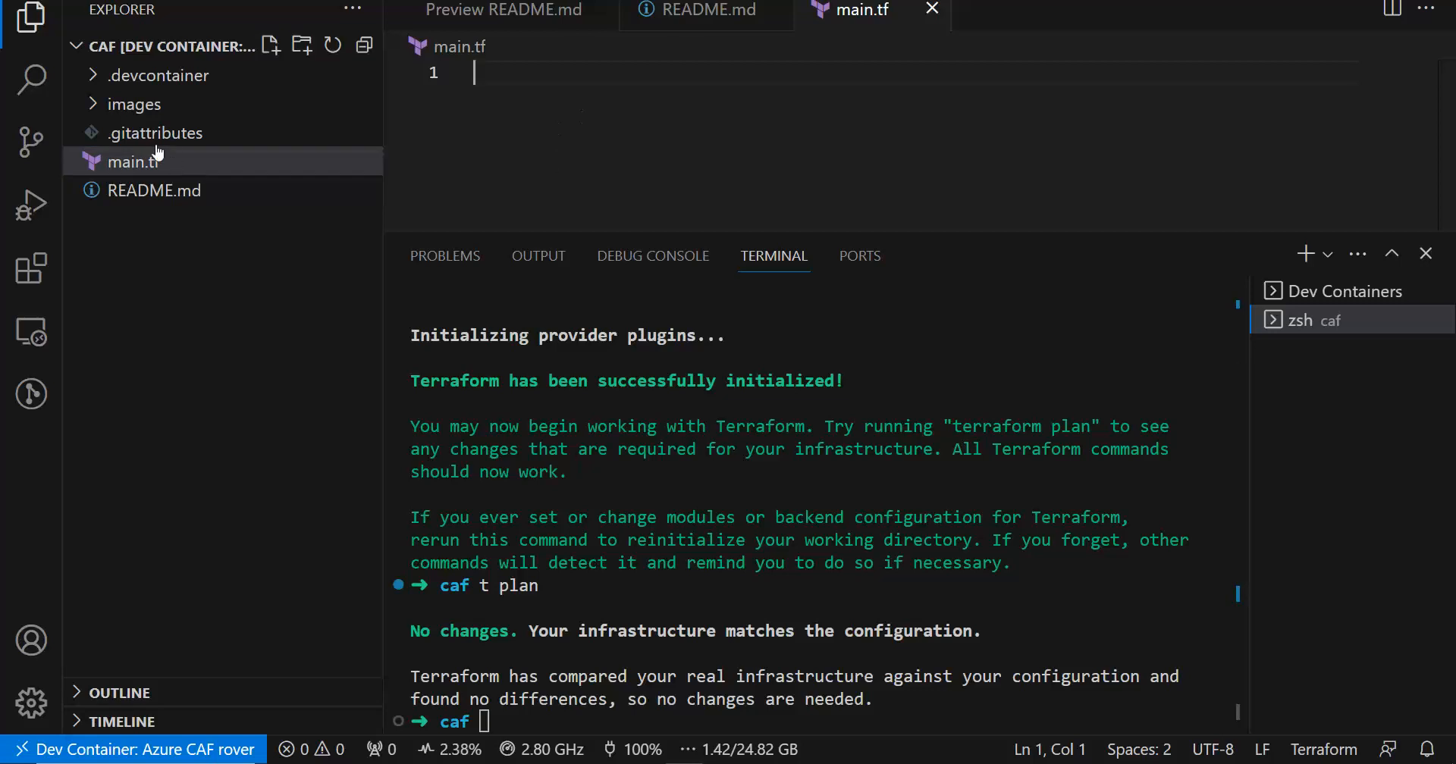